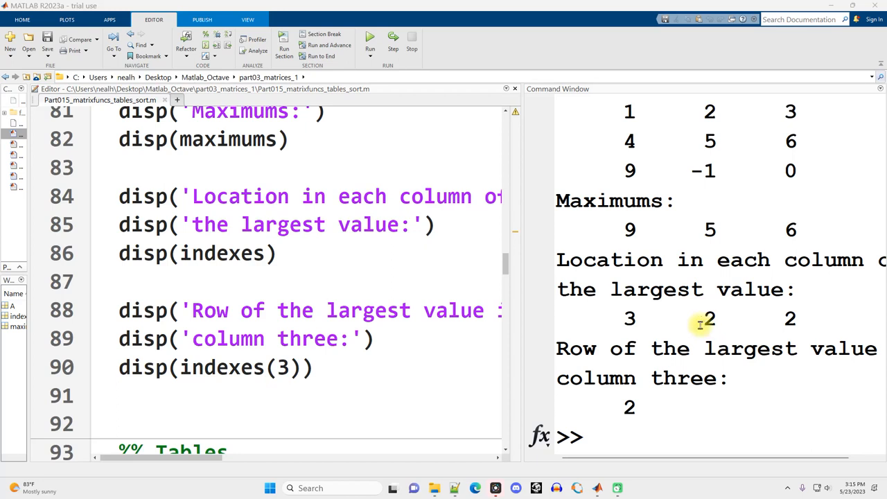
{"action": "mouse_move", "coordinate": [187, 238]}
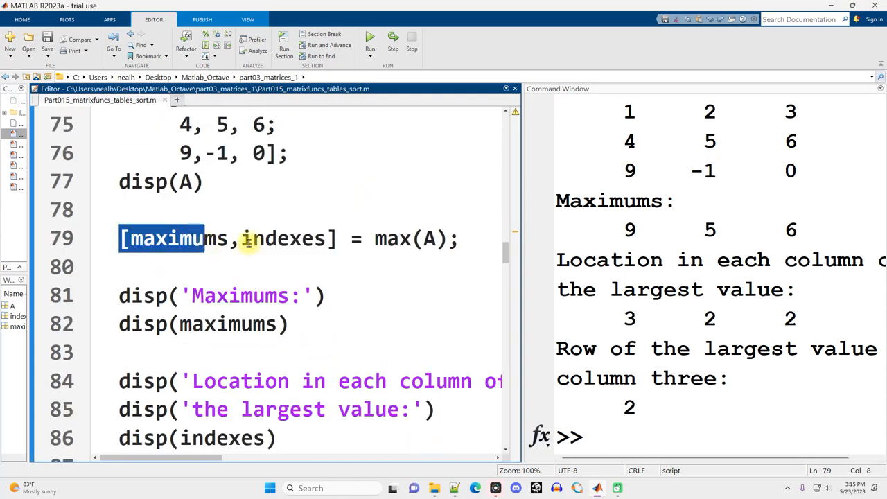
Run the Tables section so Tablespoons 1–20 and Teaspoons print as columns.
{"action": "double_click", "coordinate": [391, 238]}
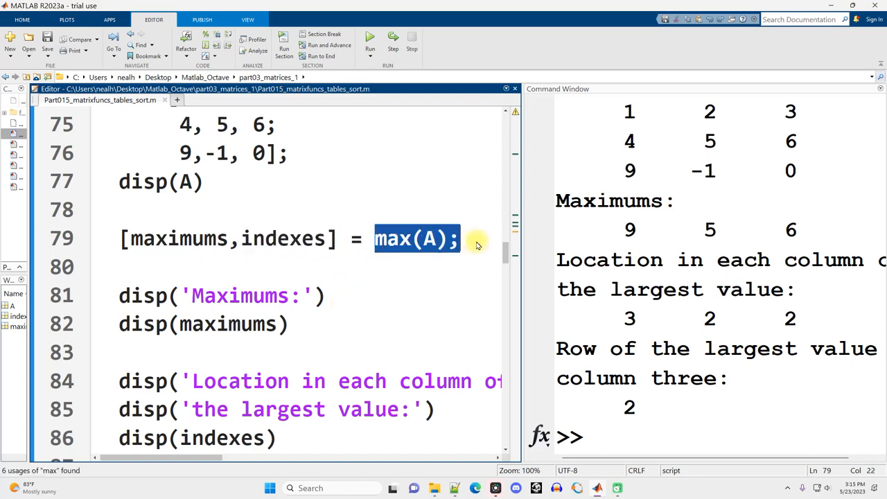
{"action": "scroll", "scroll_direction": "down", "scroll_amount": 3}
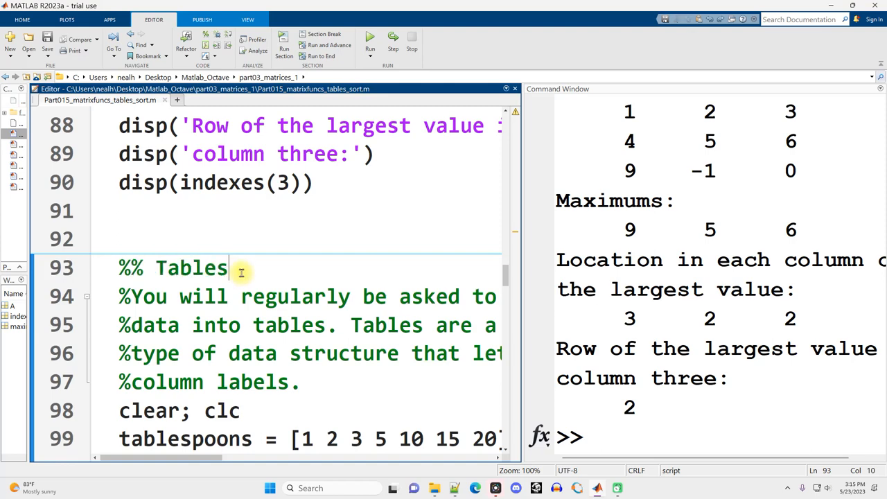
{"action": "double_click", "coordinate": [192, 268]}
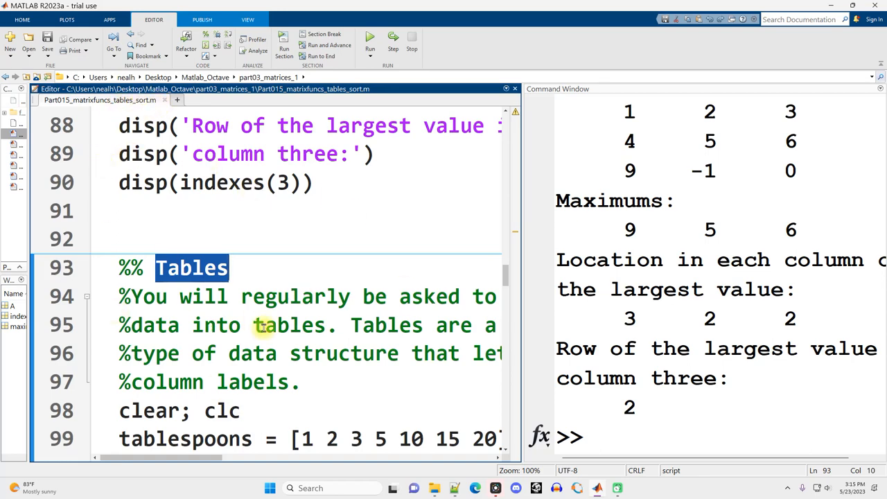
{"action": "mouse_move", "coordinate": [280, 297]}
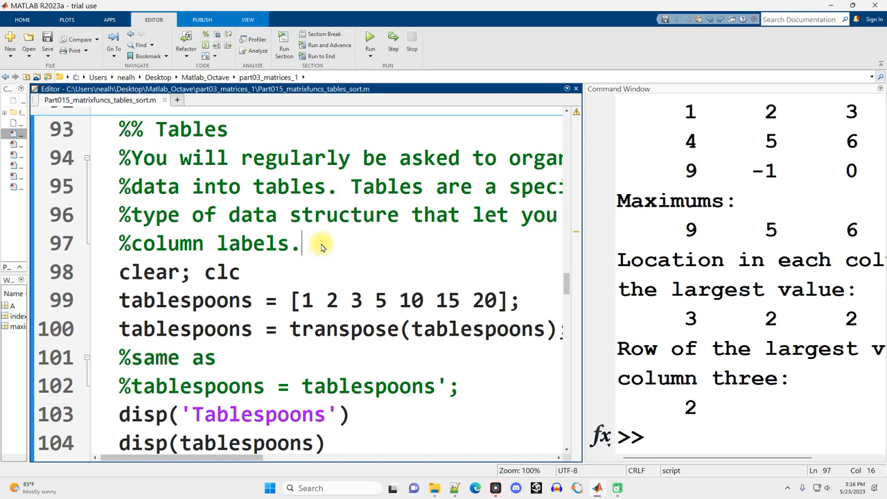
{"action": "mouse_move", "coordinate": [333, 221]}
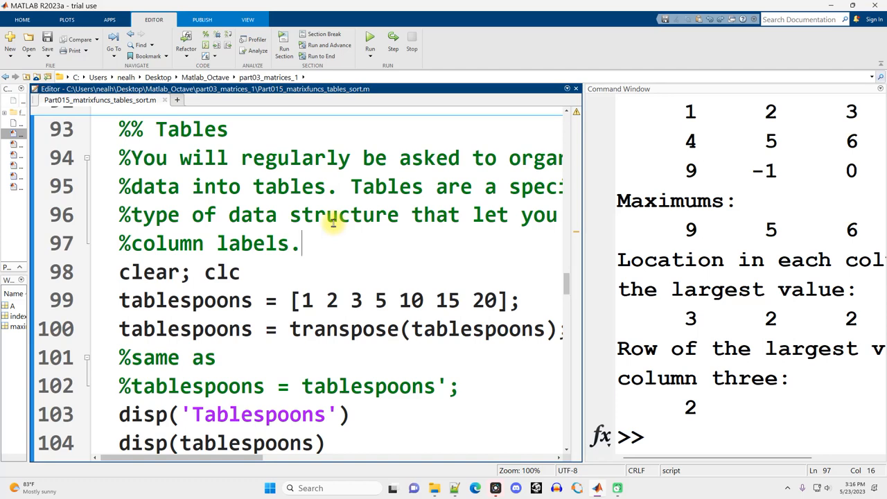
{"action": "mouse_move", "coordinate": [314, 225]}
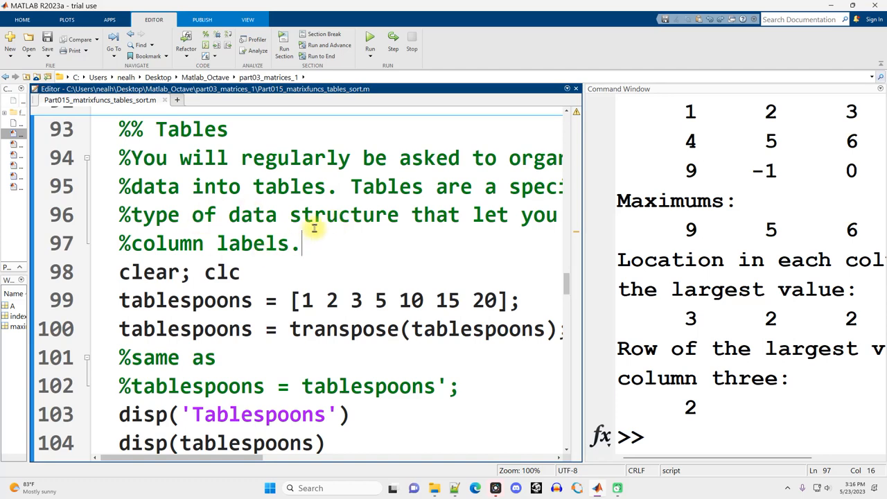
{"action": "left_click", "coordinate": [249, 272]}
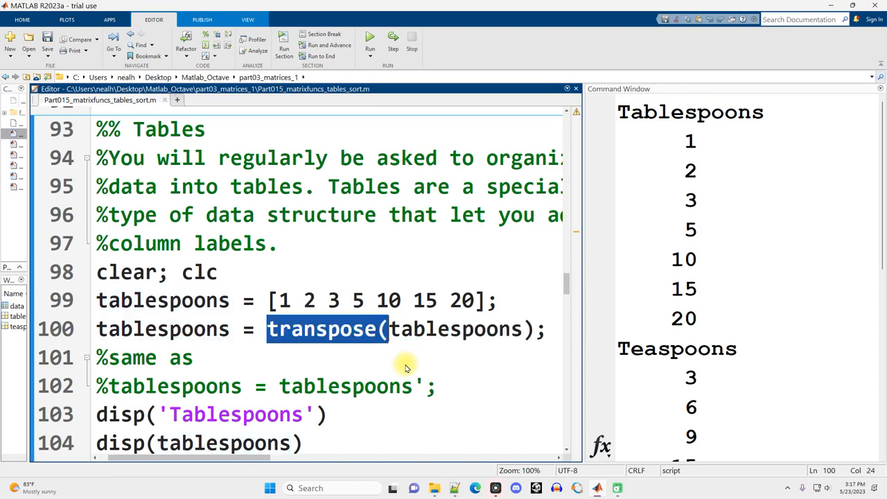
Review the transposed tablespoons' reassignment on line 100 and its usages.
{"action": "double_click", "coordinate": [454, 330]}
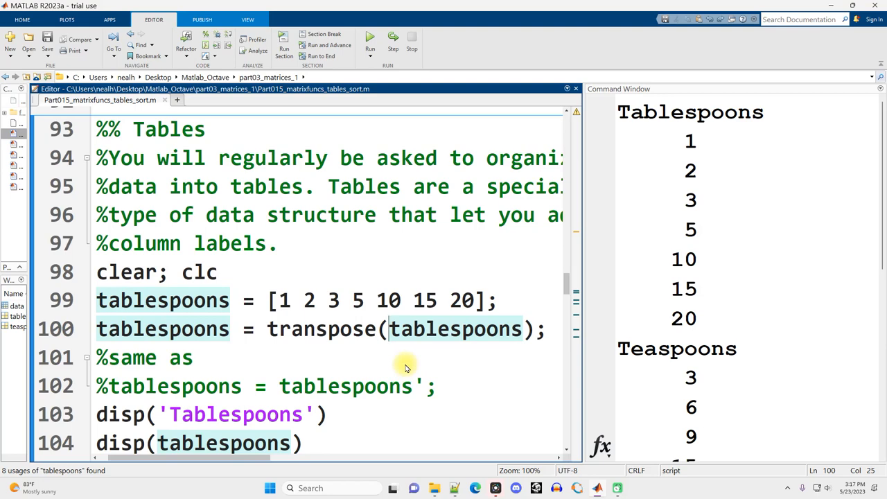
{"action": "double_click", "coordinate": [321, 330]}
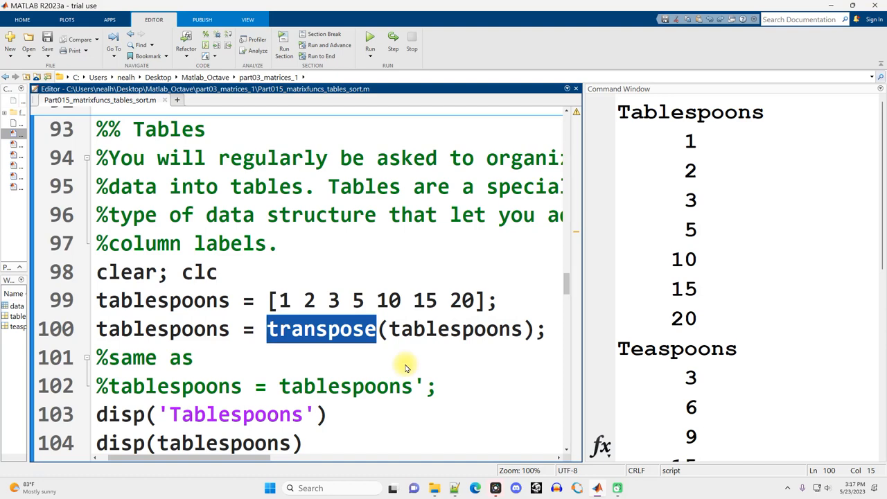
{"action": "type", "text": "tablespoons'"}
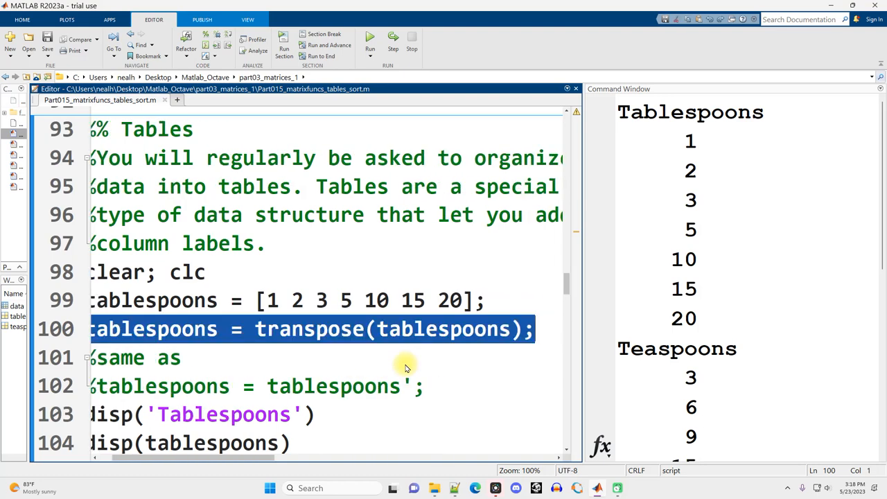
Remove the tablespoons reassignment on line 100 and rerun, showing Teaspoons as a 1×7 double row.
{"action": "double_click", "coordinate": [173, 328]}
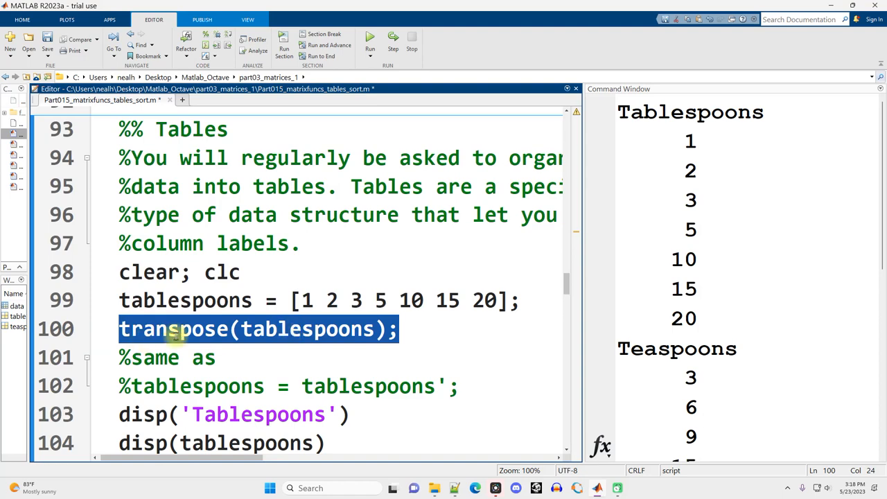
{"action": "left_click", "coordinate": [216, 357]}
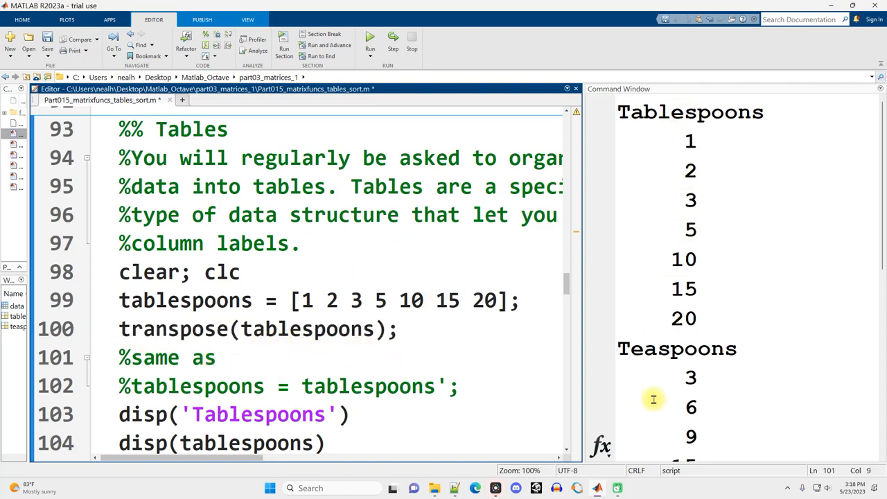
{"action": "scroll", "scroll_direction": "down", "scroll_amount": 3}
{"action": "type", "text": "tablespoons = "}
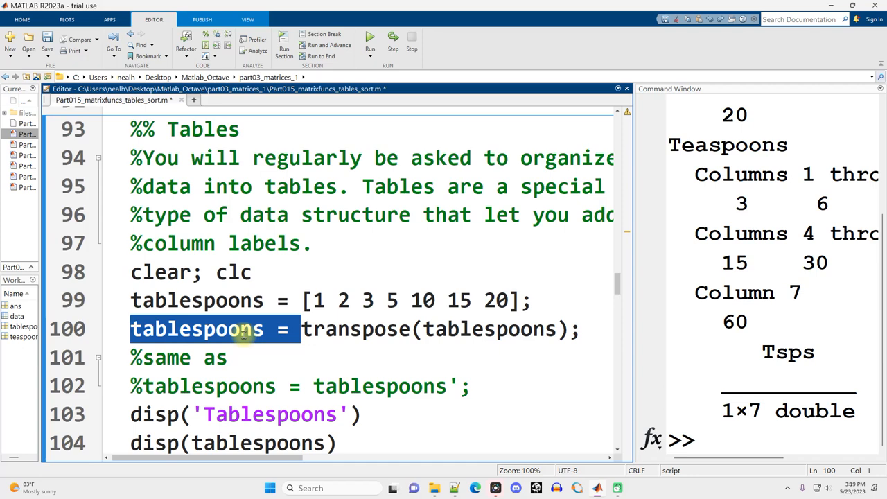
{"action": "mouse_move", "coordinate": [298, 319]}
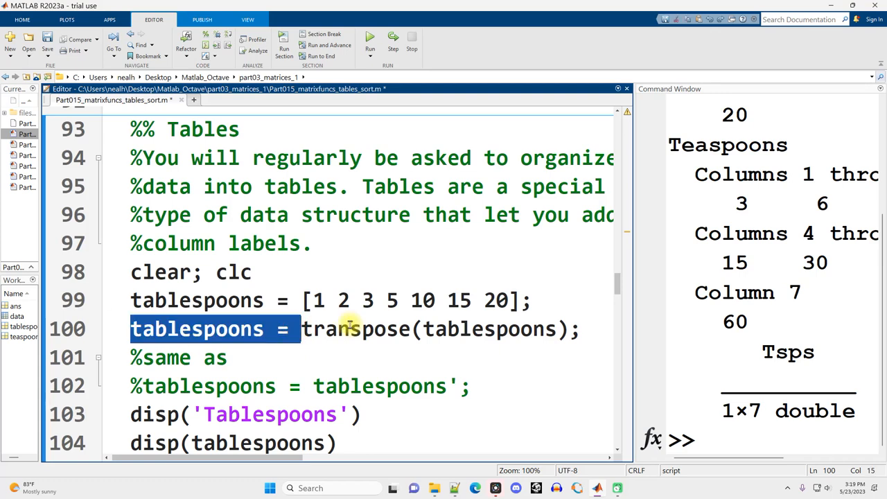
{"action": "mouse_move", "coordinate": [277, 330]}
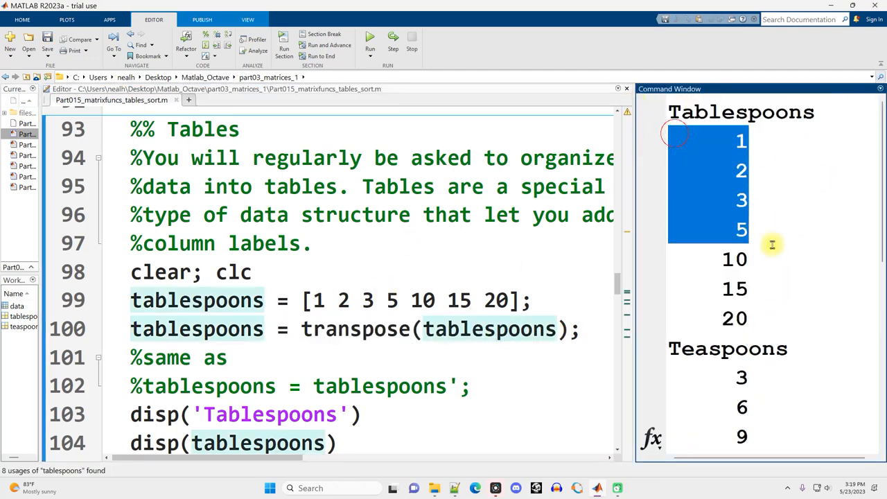
Rerun the restored section so Tablespoons 1–20 and Teaspoons 3–60 print as columns again.
{"action": "left_click", "coordinate": [306, 329]}
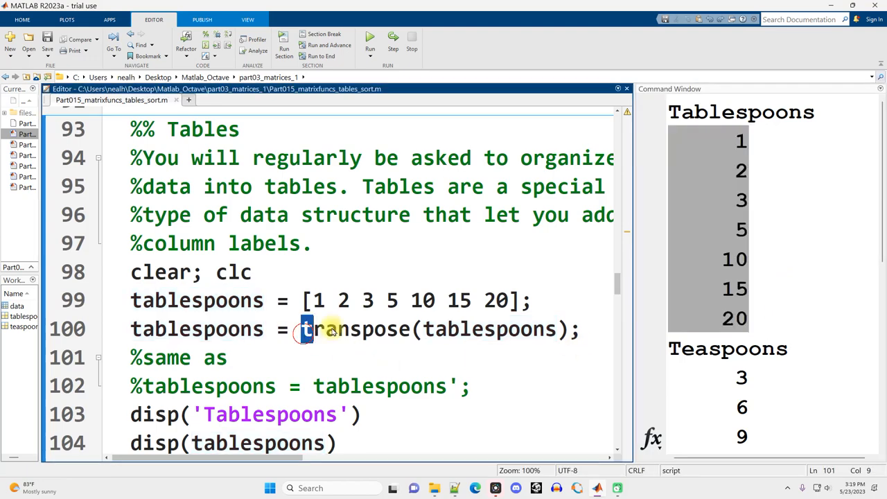
{"action": "double_click", "coordinate": [197, 330]}
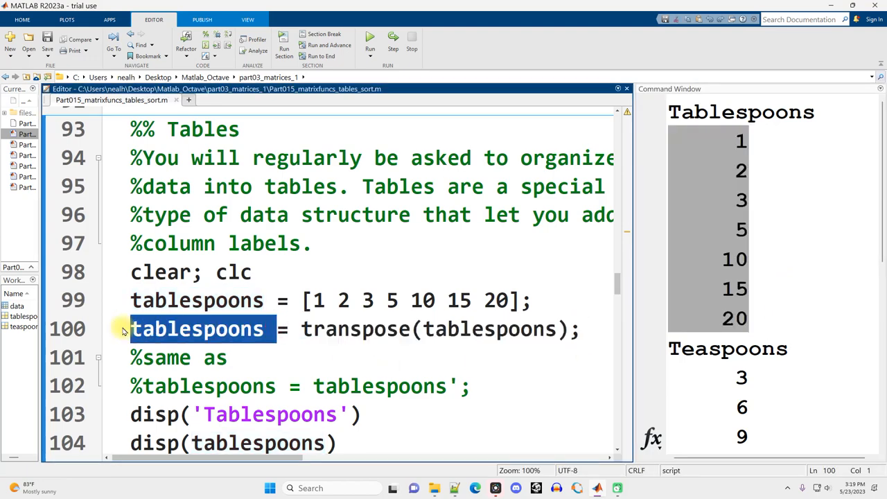
{"action": "left_click", "coordinate": [252, 330]}
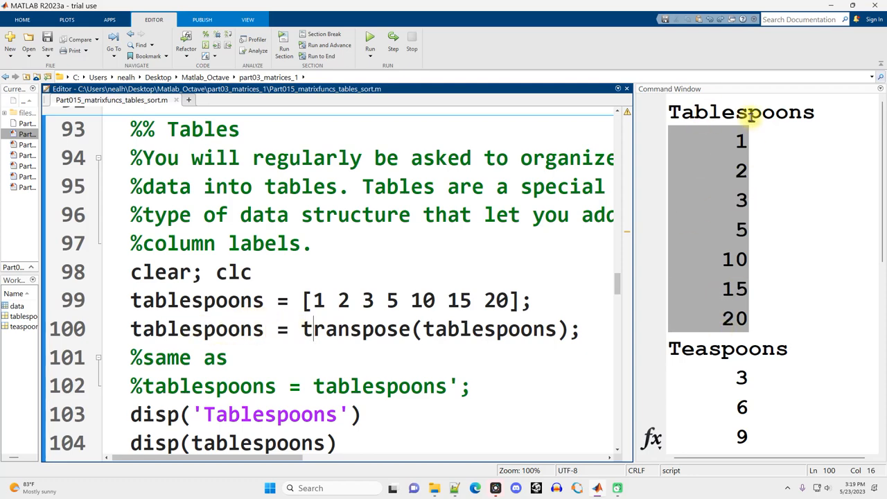
{"action": "mouse_move", "coordinate": [351, 266]}
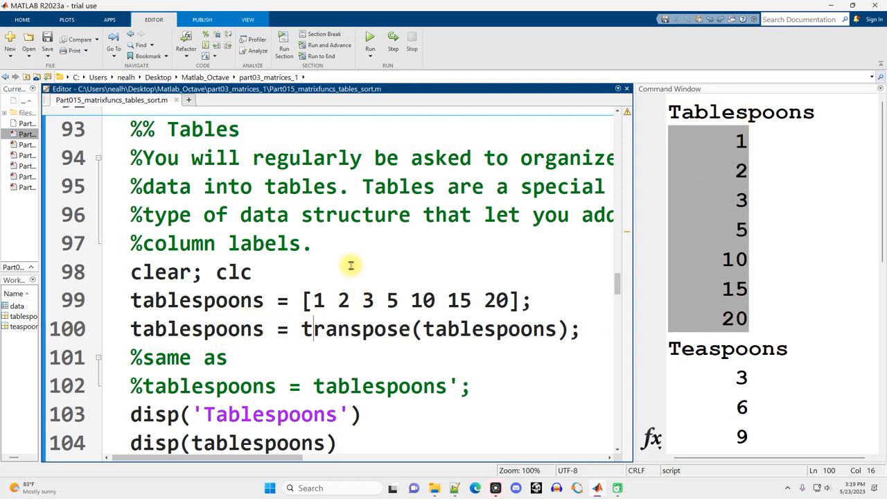
{"action": "scroll", "scroll_direction": "down", "scroll_amount": 3}
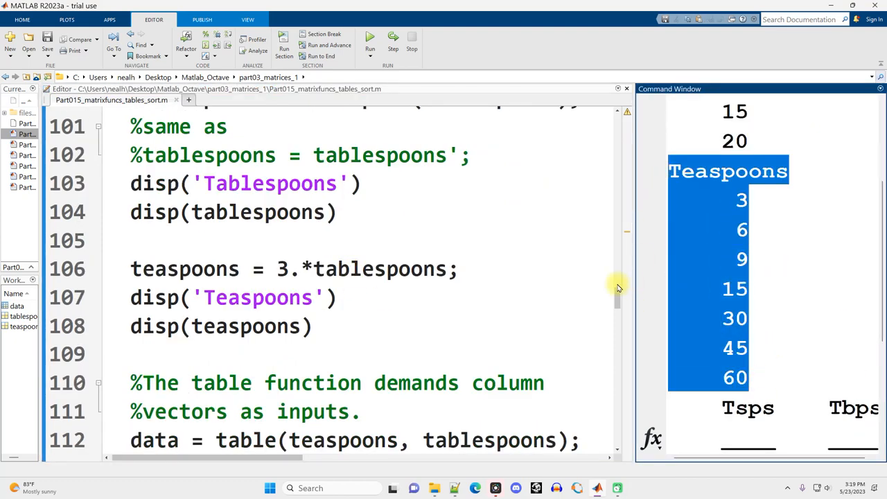
Review line 106's teaspoons = 3.*tablespoons against the Teaspoons 3–60 output.
{"action": "left_click", "coordinate": [321, 269]}
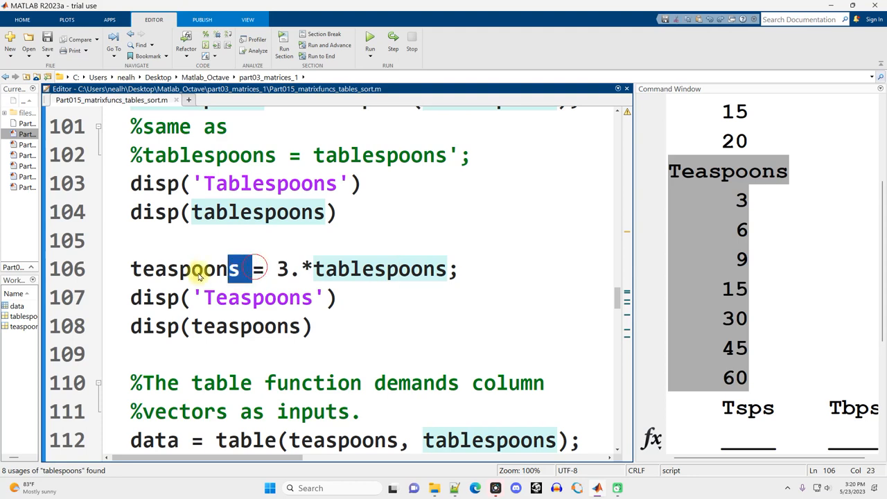
{"action": "double_click", "coordinate": [183, 269]}
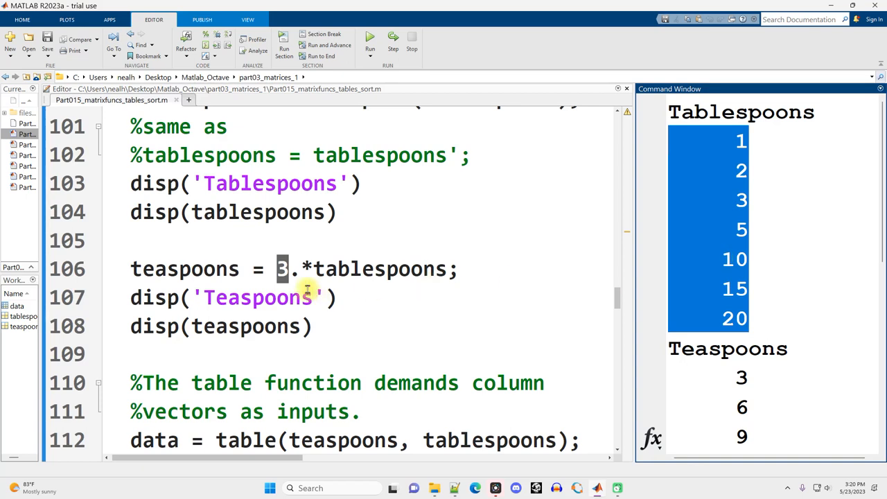
{"action": "mouse_move", "coordinate": [735, 282]}
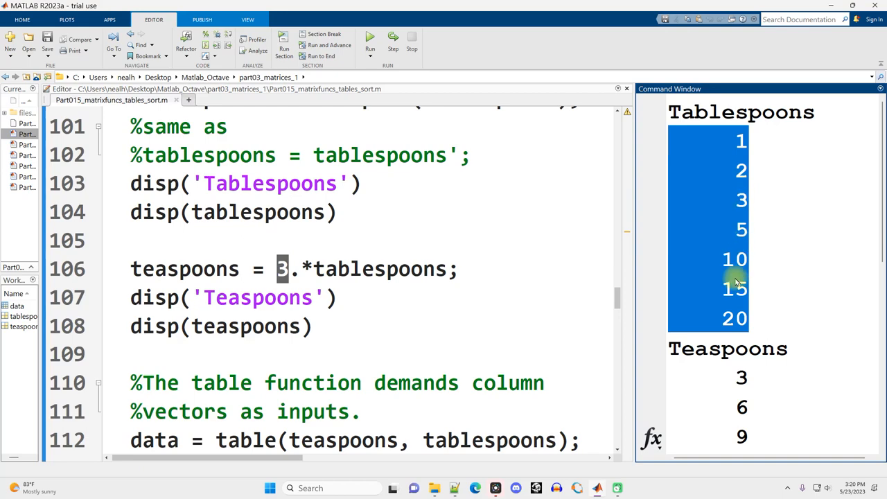
{"action": "scroll", "scroll_direction": "down", "scroll_amount": 3}
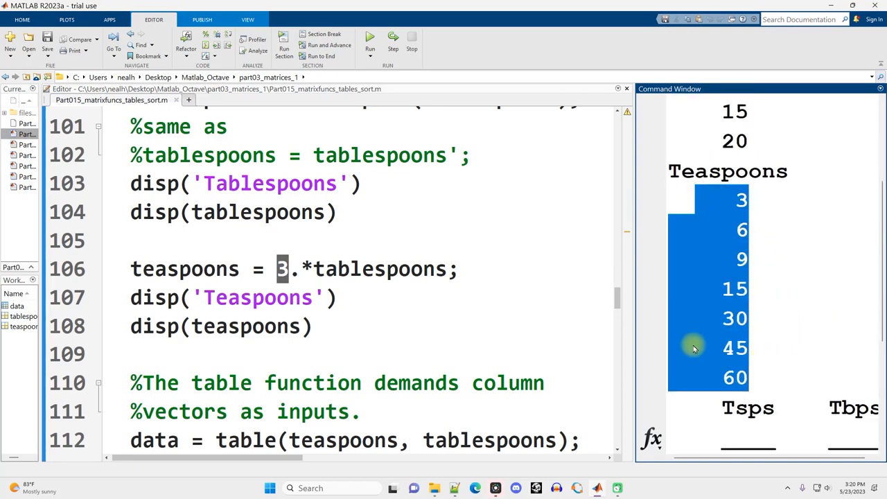
{"action": "double_click", "coordinate": [183, 269]}
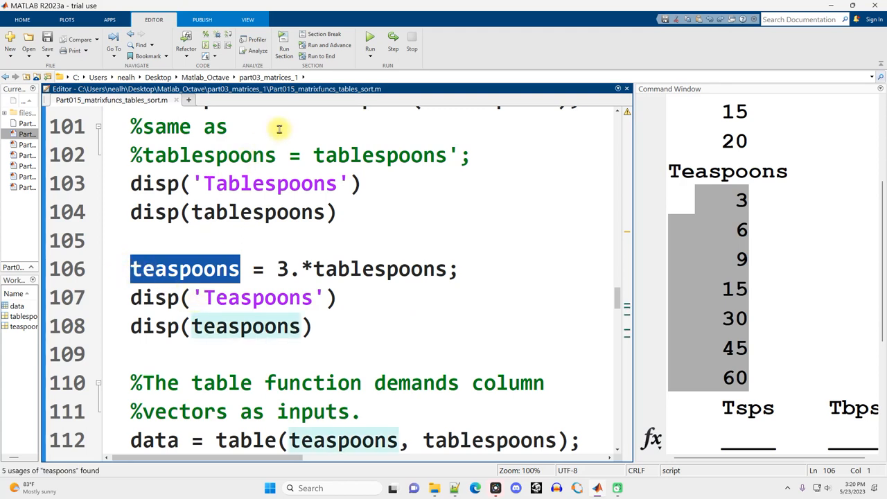
{"action": "mouse_move", "coordinate": [726, 289]}
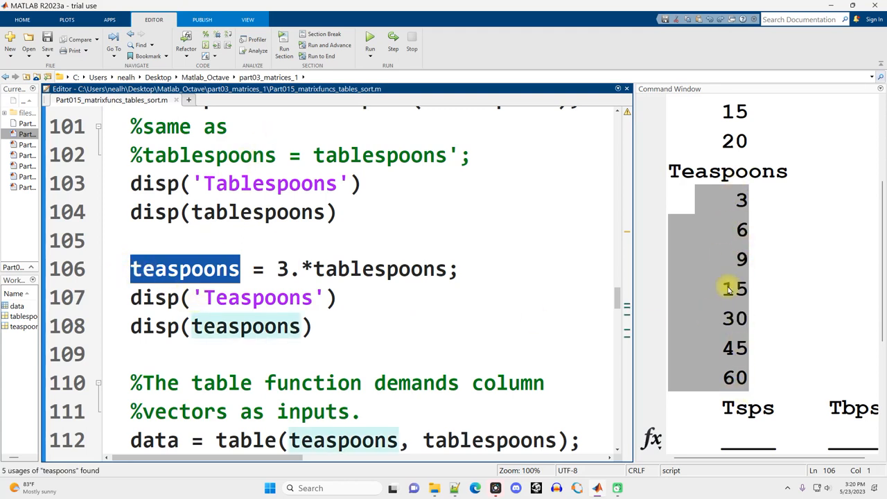
{"action": "mouse_move", "coordinate": [431, 310]}
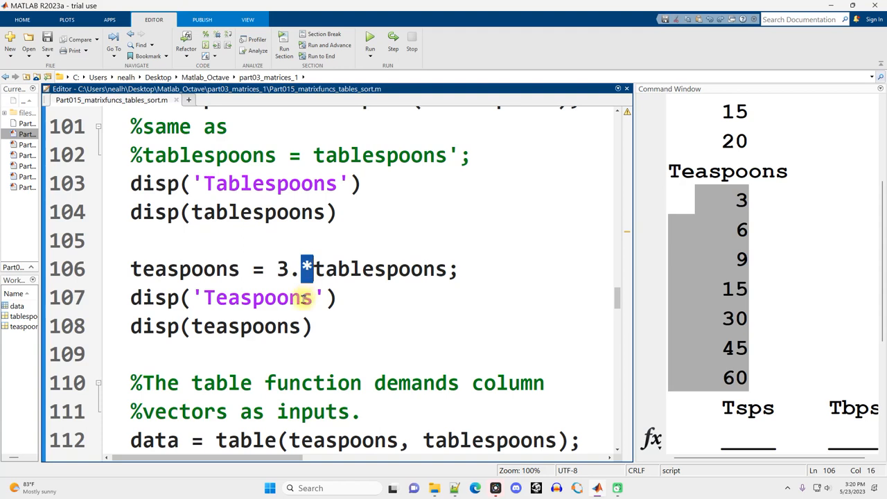
Swap the element-wise .* operator on line 106 through /, ^, - and back to *.
{"action": "left_click", "coordinate": [294, 269]}
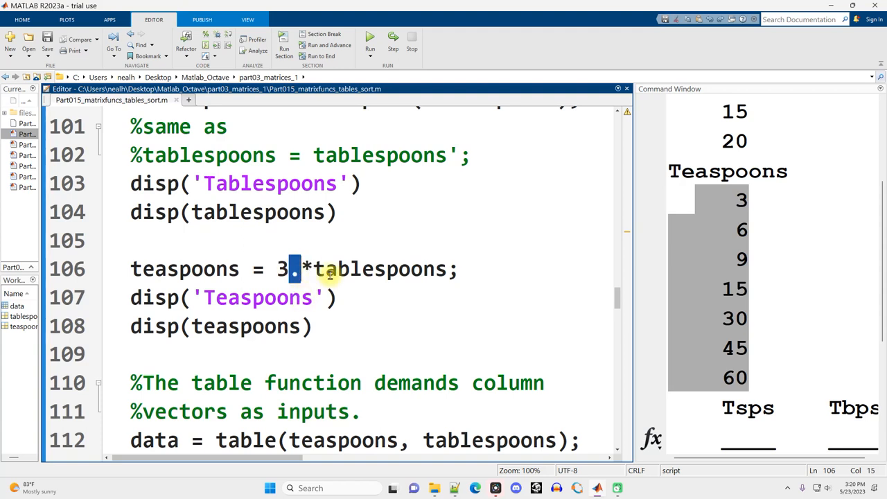
{"action": "mouse_move", "coordinate": [404, 235]}
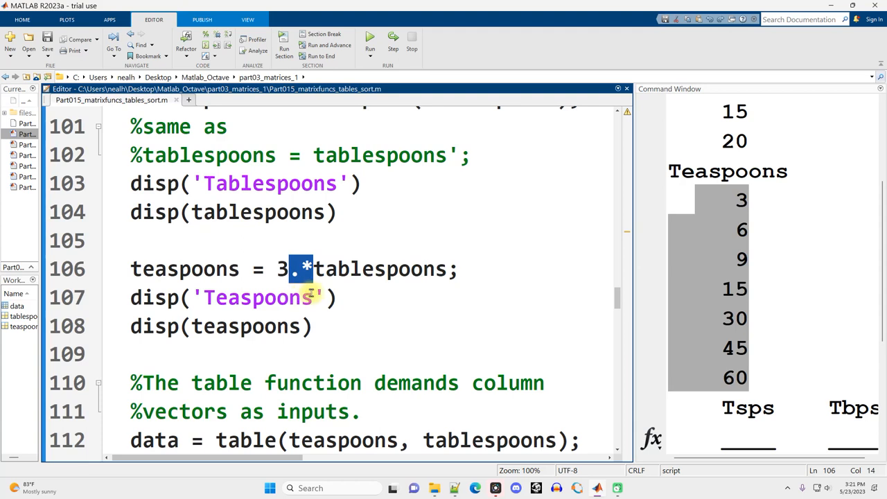
{"action": "mouse_move", "coordinate": [315, 296]}
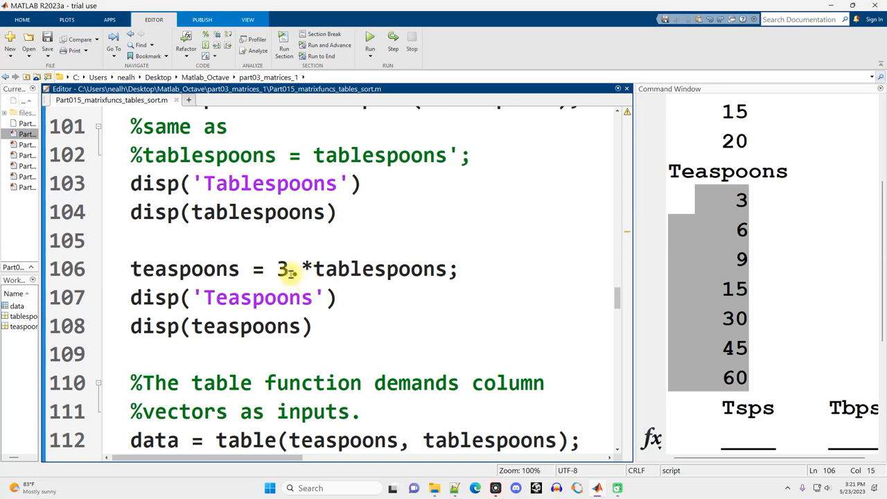
{"action": "double_click", "coordinate": [303, 269]}
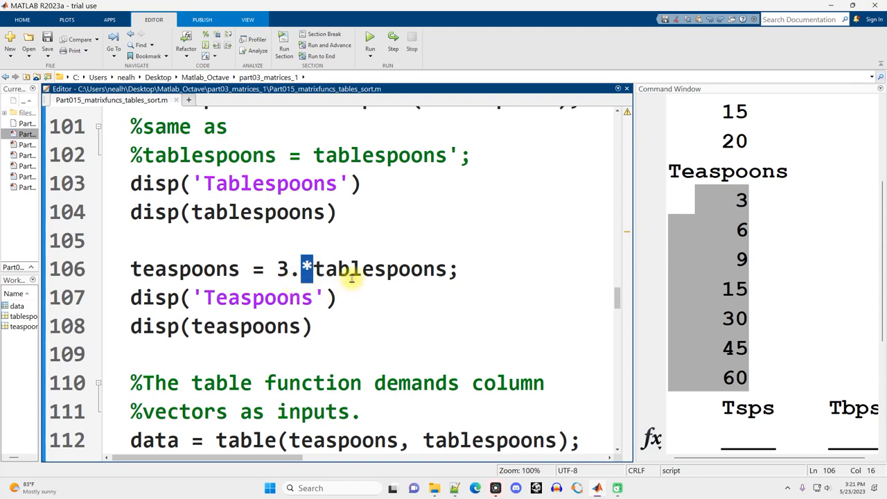
{"action": "type", "text": "/"}
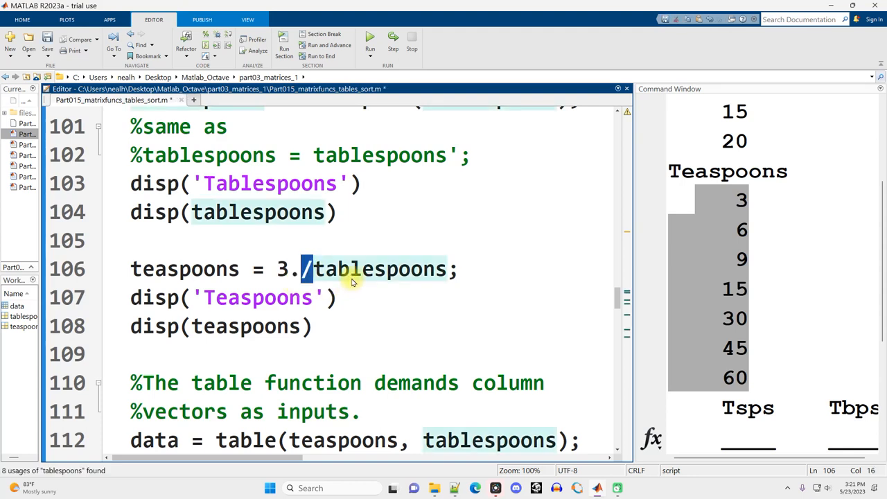
{"action": "type", "text": "^"}
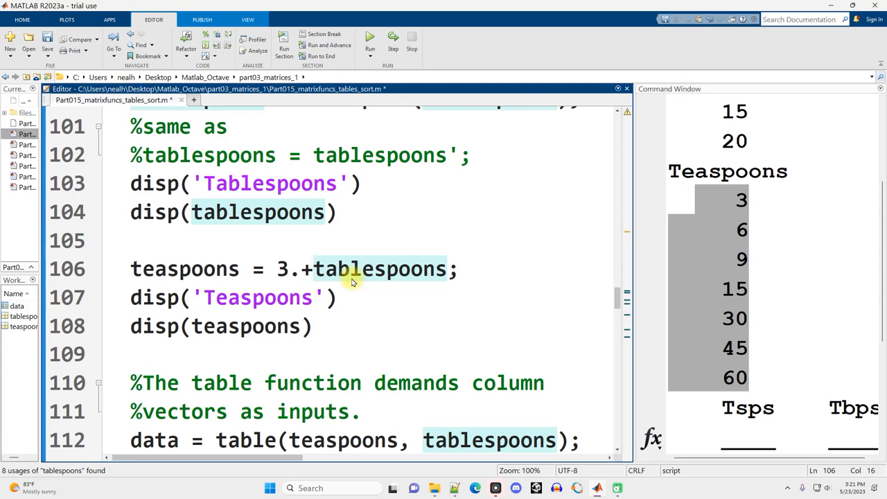
{"action": "type", "text": "-"}
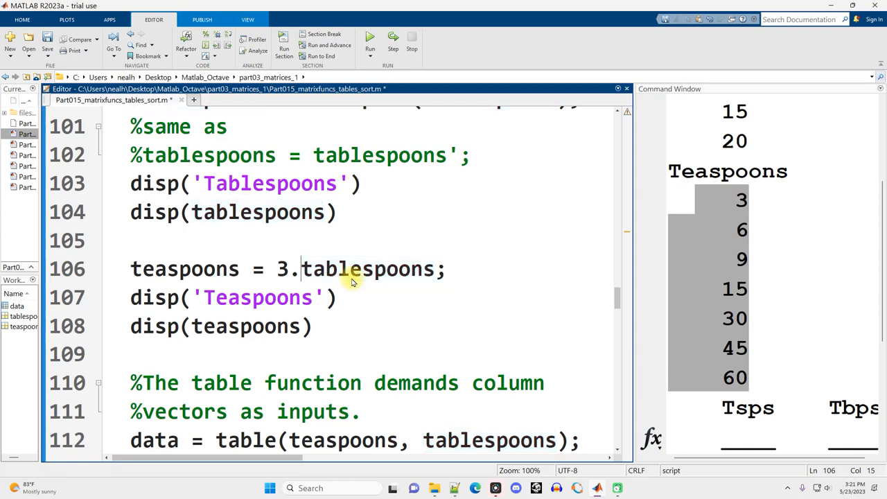
{"action": "type", "text": "*"}
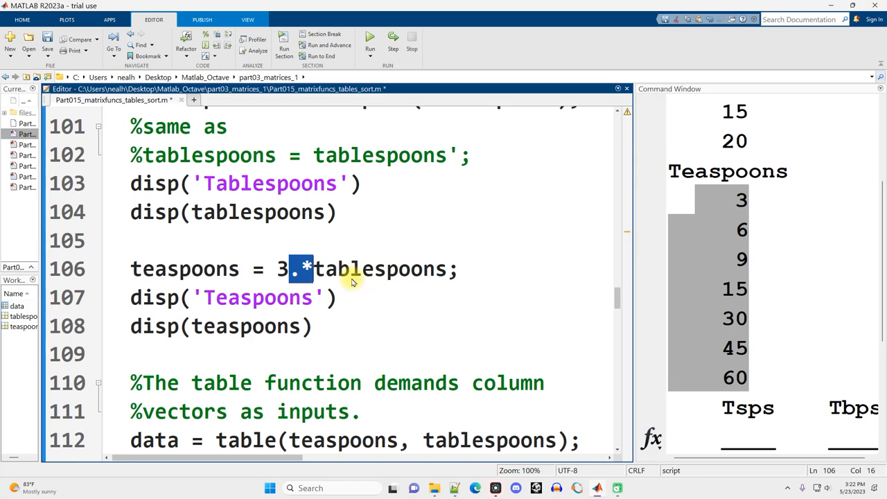
{"action": "mouse_move", "coordinate": [376, 259]}
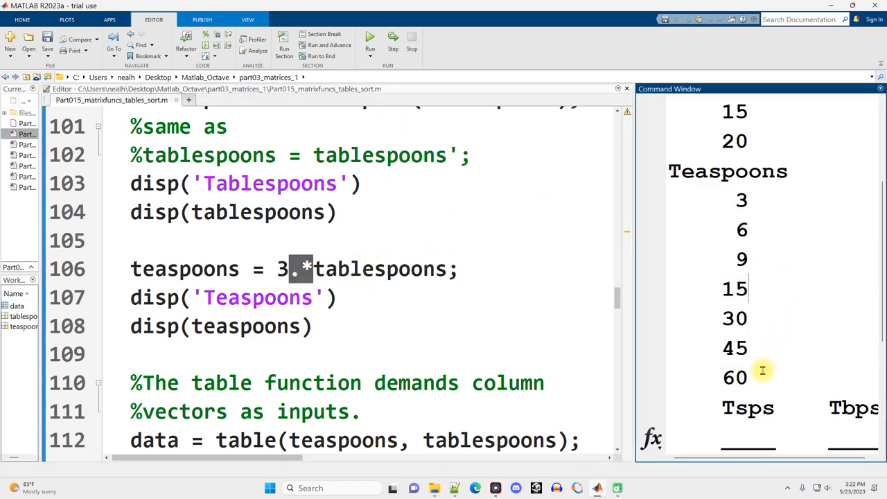
{"action": "mouse_move", "coordinate": [413, 211]}
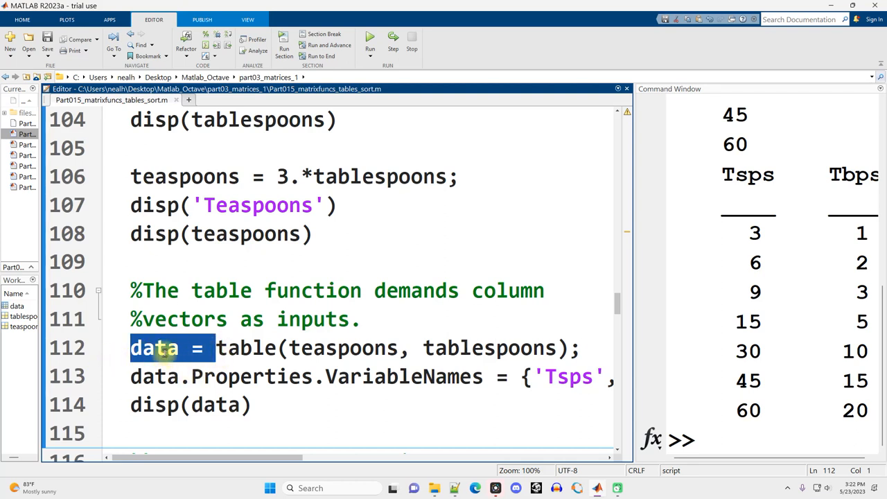
{"action": "mouse_move", "coordinate": [261, 356]}
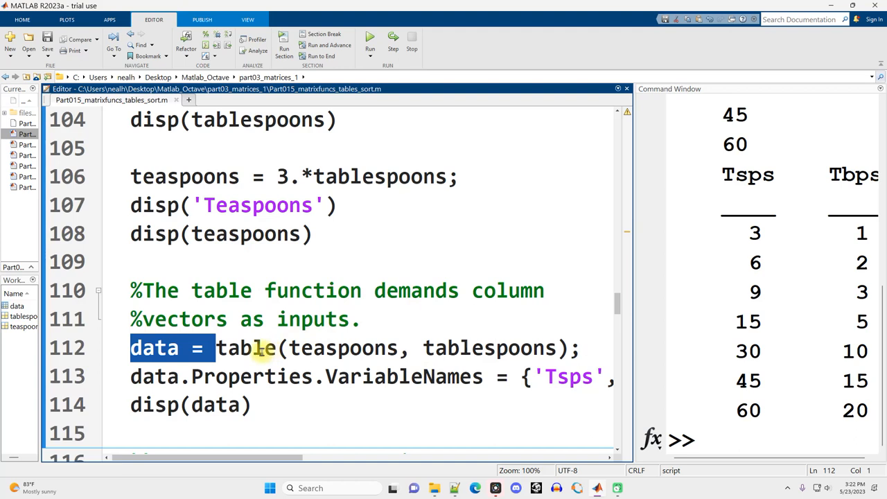
{"action": "double_click", "coordinate": [154, 348]}
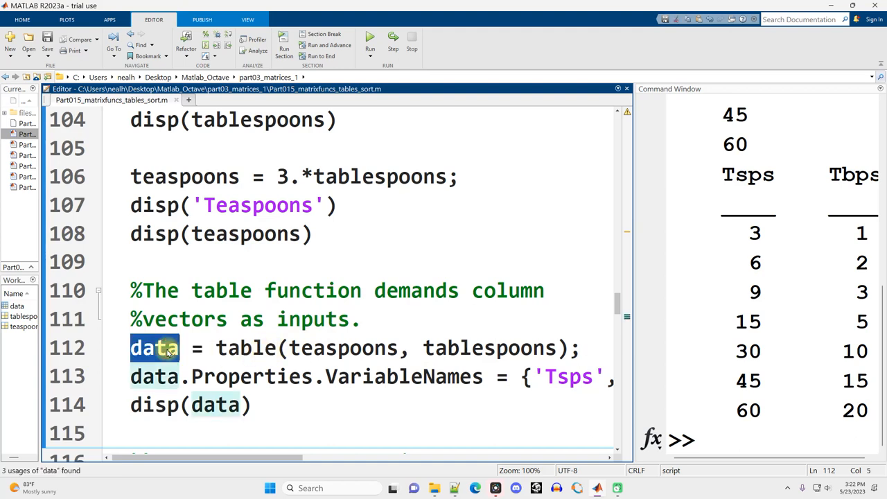
{"action": "type", "text": "table"}
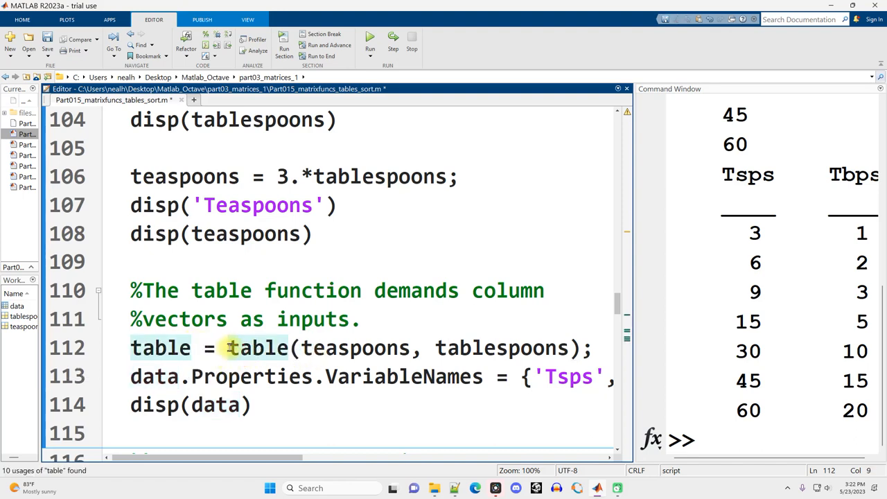
{"action": "double_click", "coordinate": [261, 346]}
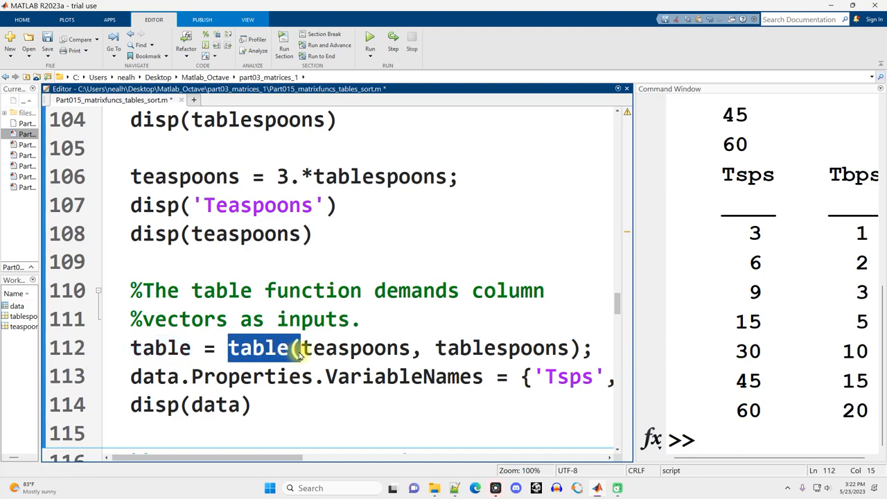
{"action": "left_click", "coordinate": [229, 348]}
{"action": "type", "text": "makeT"}
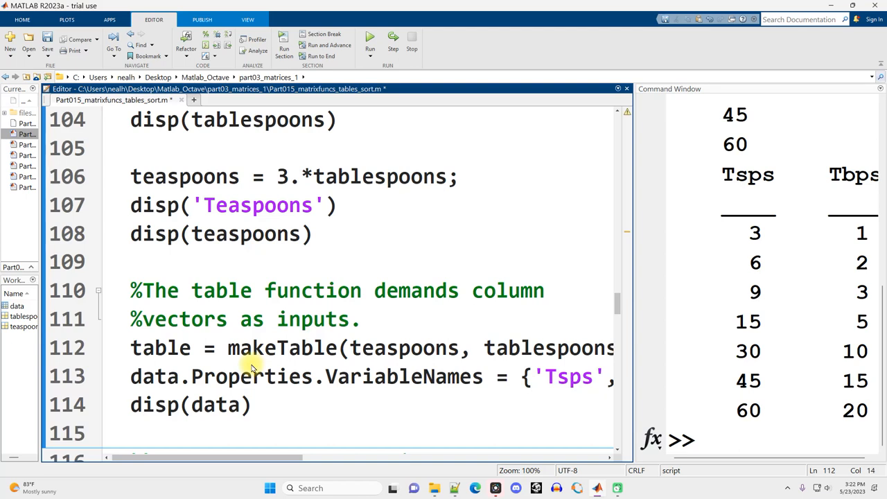
{"action": "double_click", "coordinate": [249, 348]}
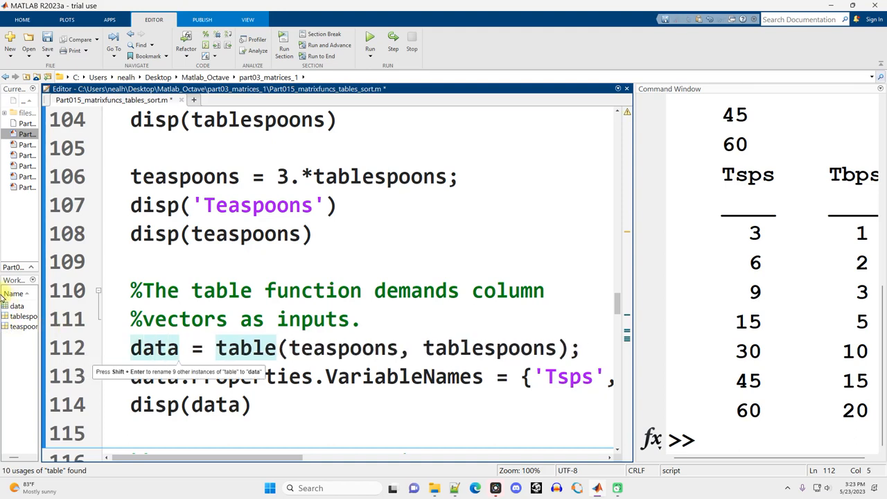
{"action": "mouse_move", "coordinate": [118, 372]}
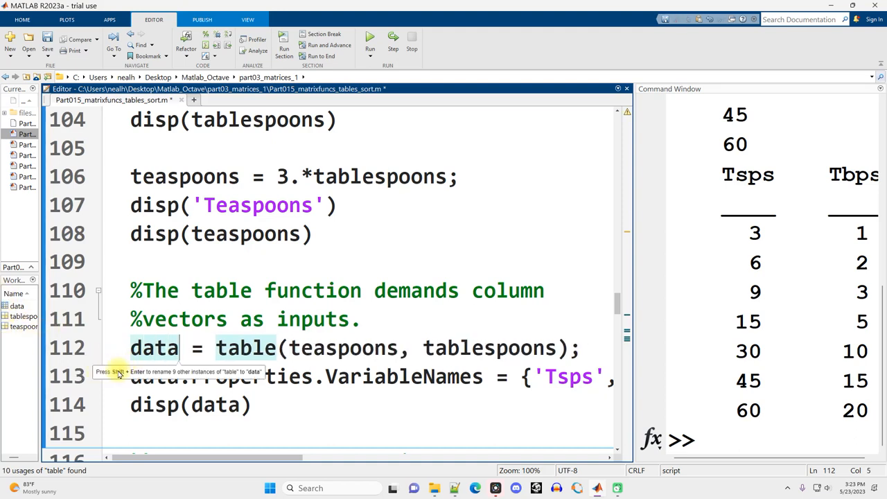
{"action": "double_click", "coordinate": [155, 347]}
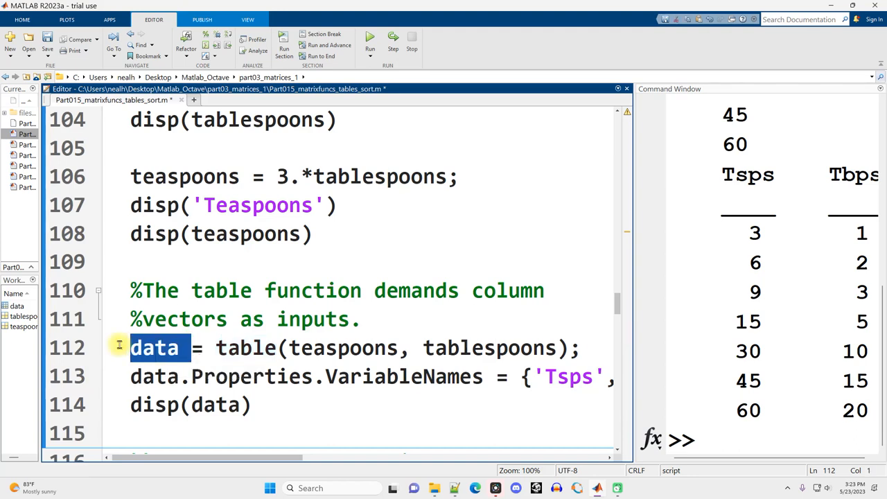
{"action": "mouse_move", "coordinate": [266, 347]}
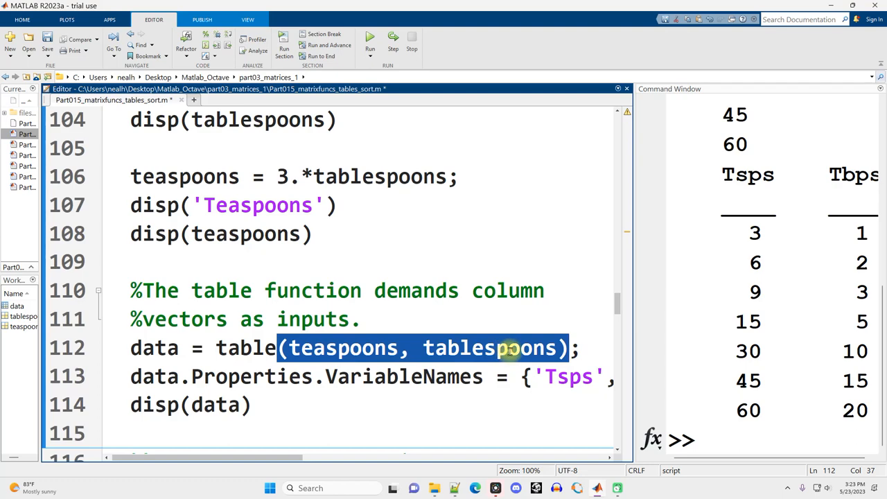
{"action": "mouse_move", "coordinate": [770, 229]}
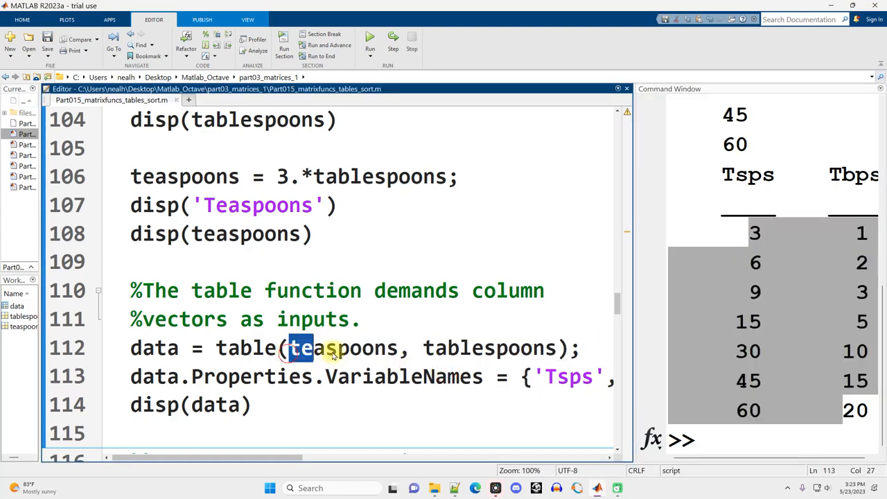
{"action": "double_click", "coordinate": [305, 348]}
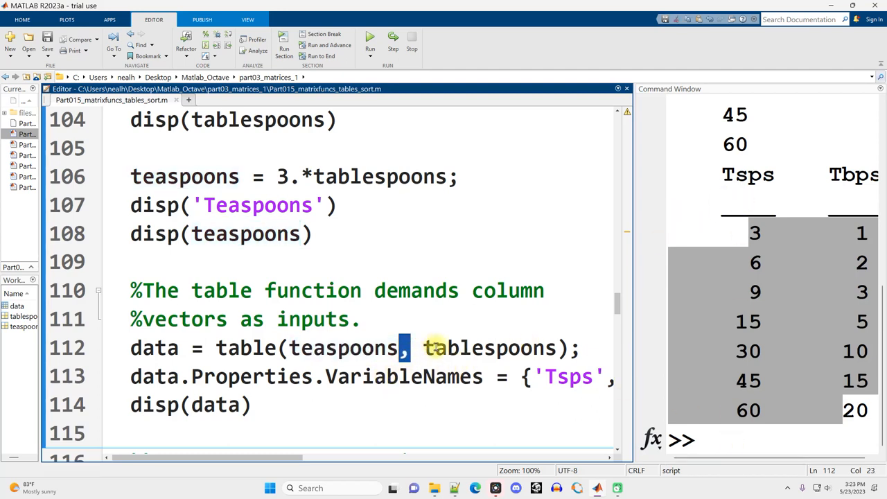
{"action": "double_click", "coordinate": [490, 347]}
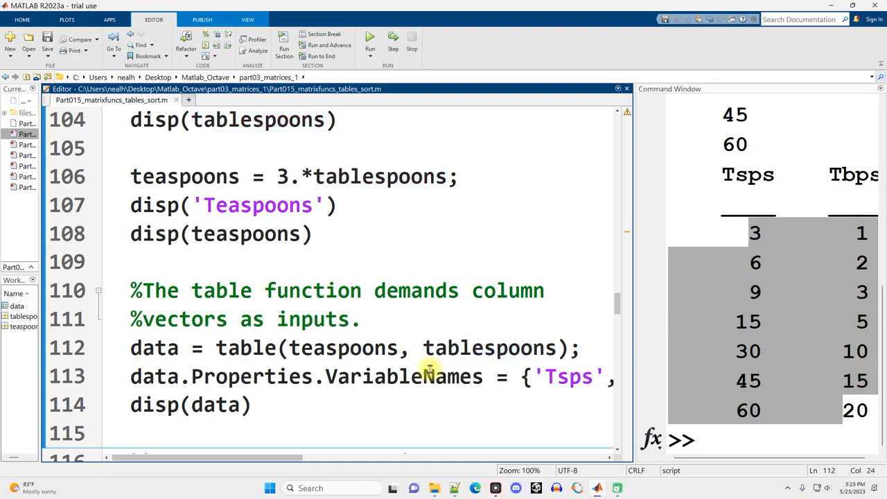
{"action": "double_click", "coordinate": [205, 377]}
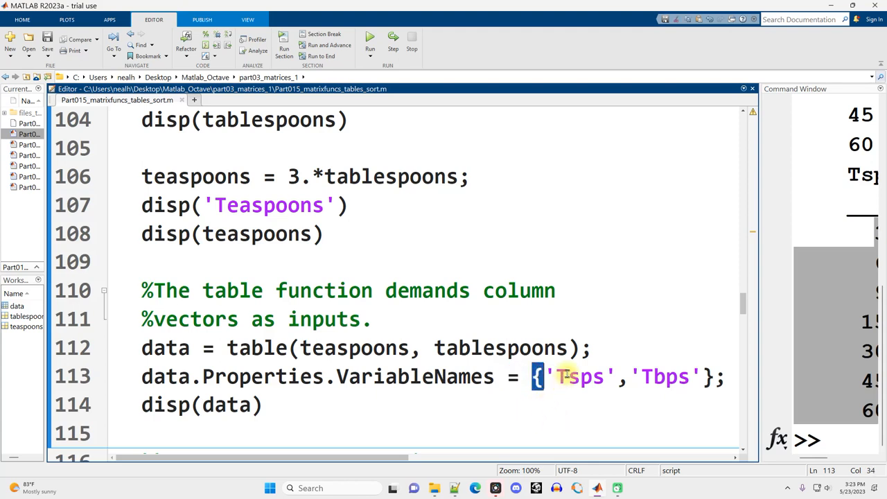
{"action": "double_click", "coordinate": [576, 377]}
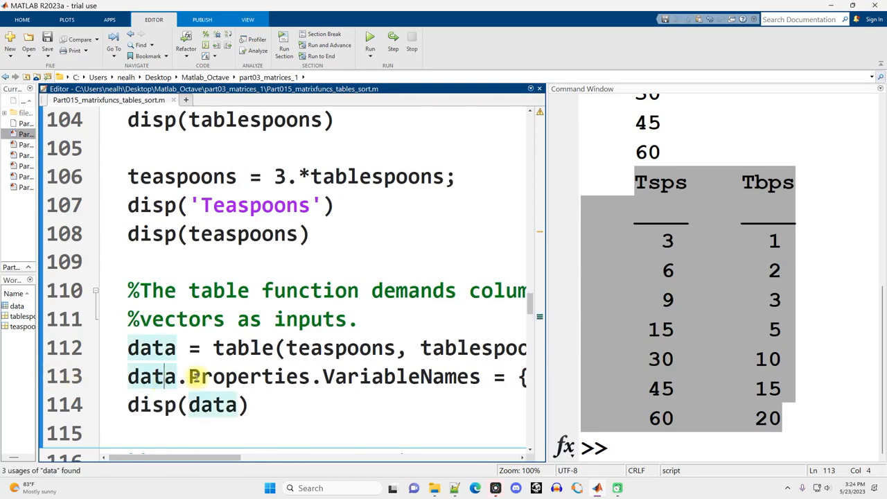
{"action": "mouse_move", "coordinate": [241, 377]}
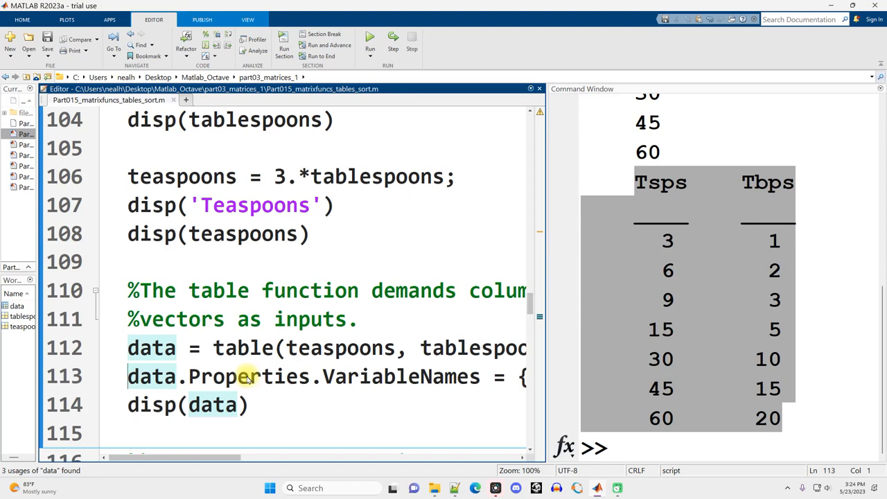
{"action": "scroll", "scroll_direction": "right", "scroll_amount": 3}
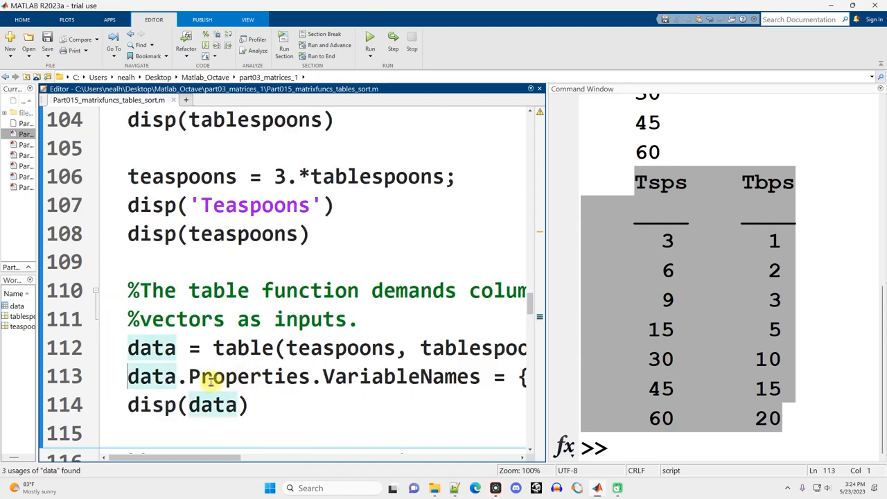
{"action": "left_click_drag", "start_coordinate": [180, 377], "coordinate": [485, 377]}
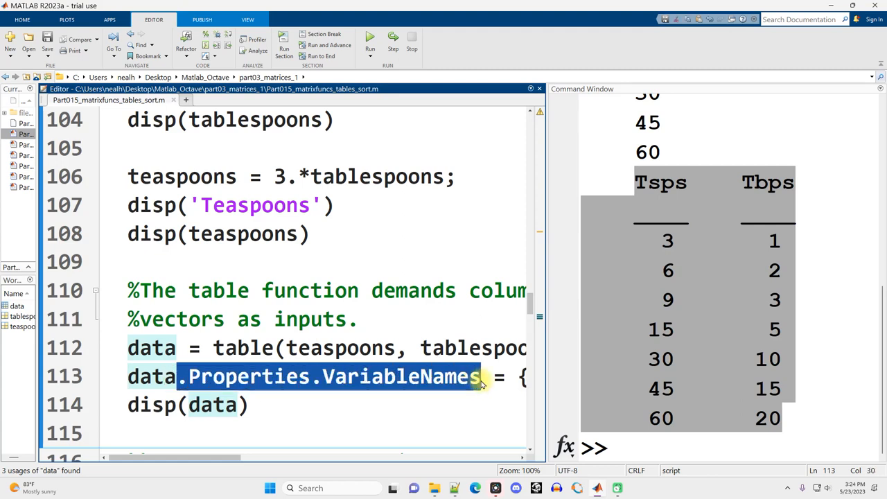
{"action": "left_click", "coordinate": [417, 377]}
{"action": "type", "text": "n"}
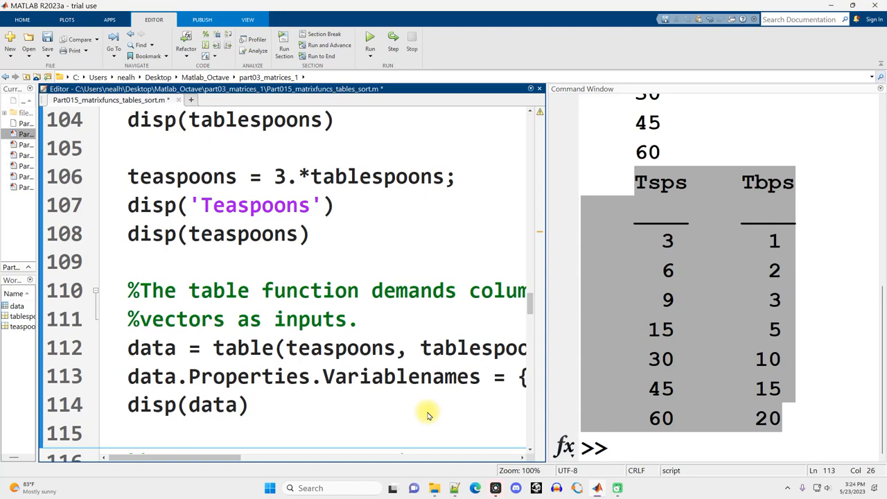
{"action": "left_click", "coordinate": [371, 36]}
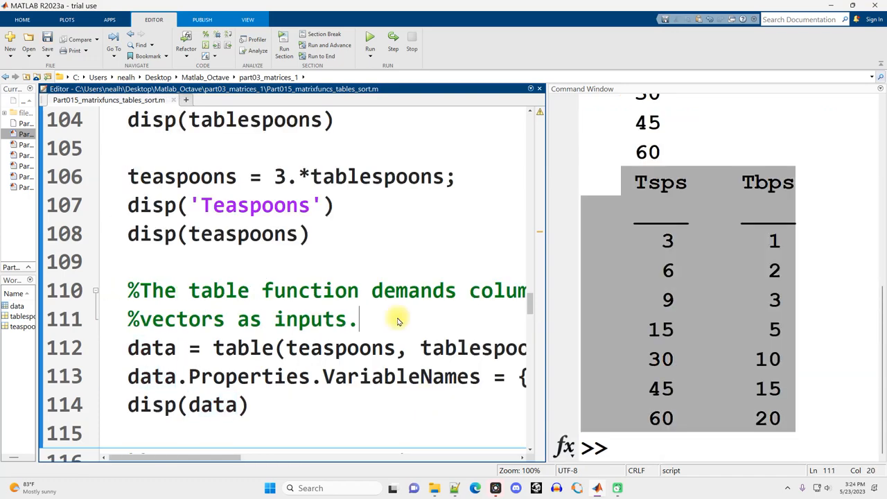
{"action": "double_click", "coordinate": [241, 348]}
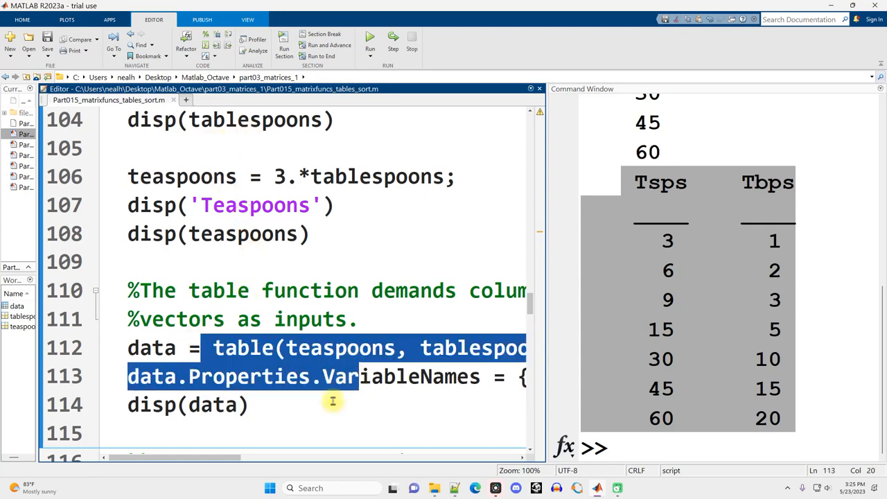
Run the section at lines 120–122 that names a variable table, printing Teaspoons/Tablespoons.
{"action": "scroll", "scroll_direction": "down", "scroll_amount": 3}
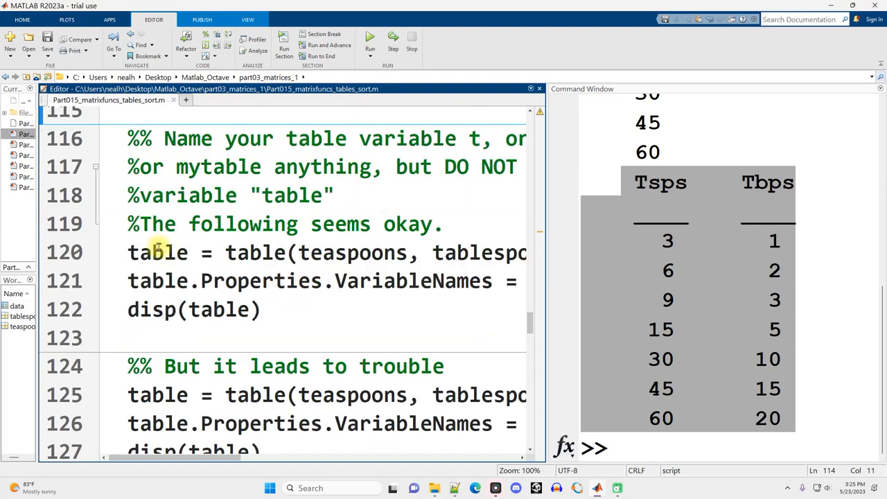
{"action": "double_click", "coordinate": [161, 252]}
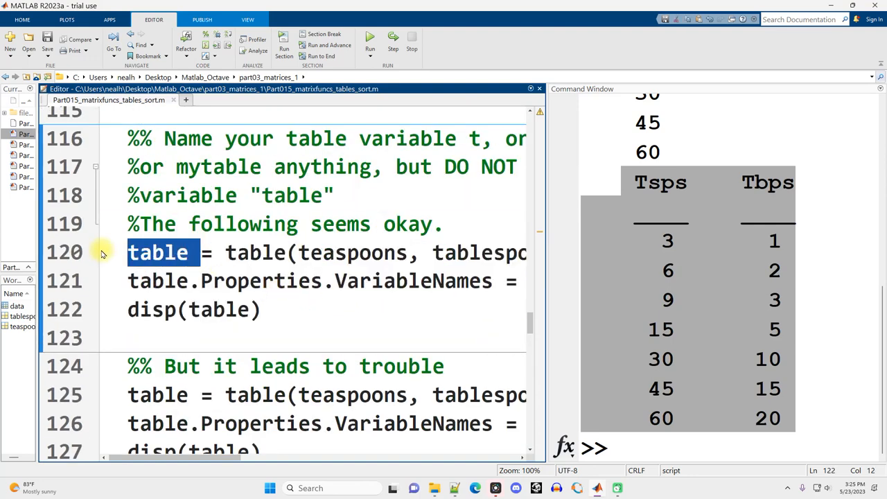
{"action": "left_click", "coordinate": [346, 311]}
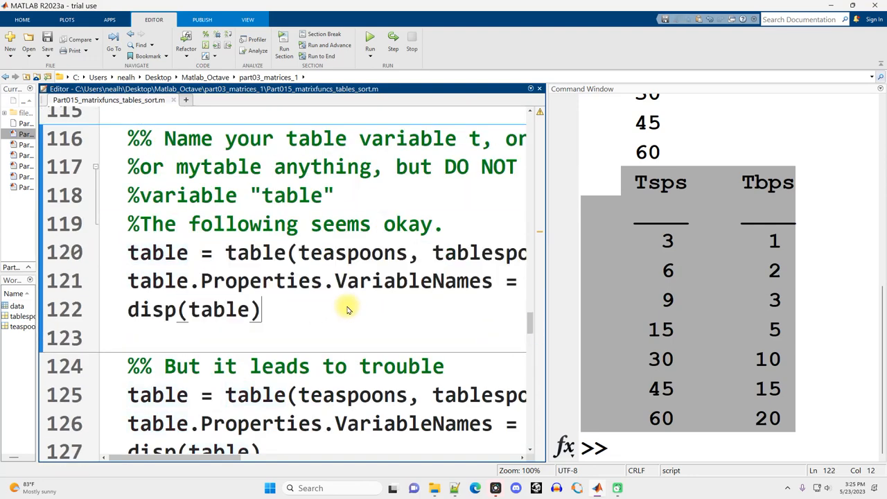
{"action": "mouse_move", "coordinate": [279, 266]}
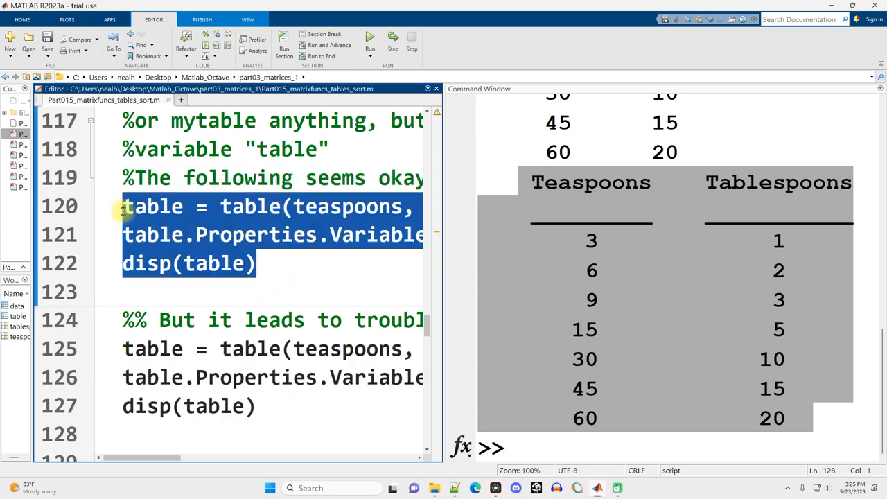
{"action": "left_click", "coordinate": [259, 406]}
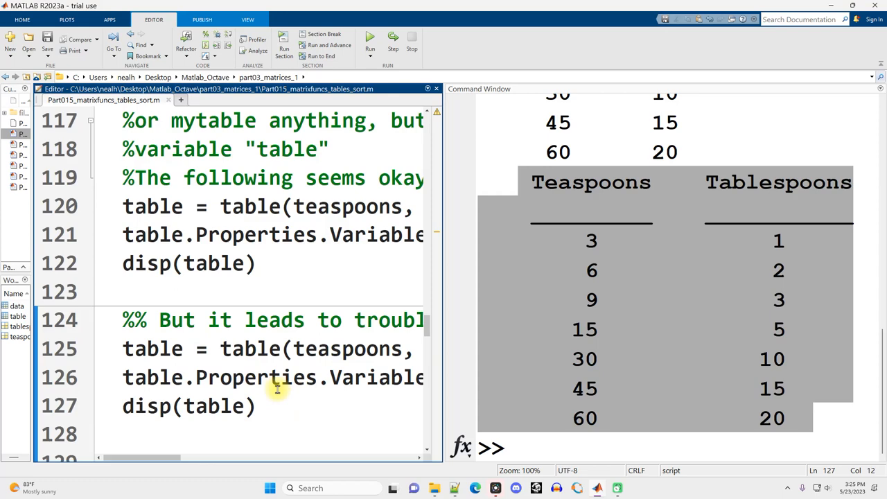
Run lines 124–127 and inspect the 'Row index exceeds table dimensions' error and workspace variable table.
{"action": "left_click", "coordinate": [374, 36]}
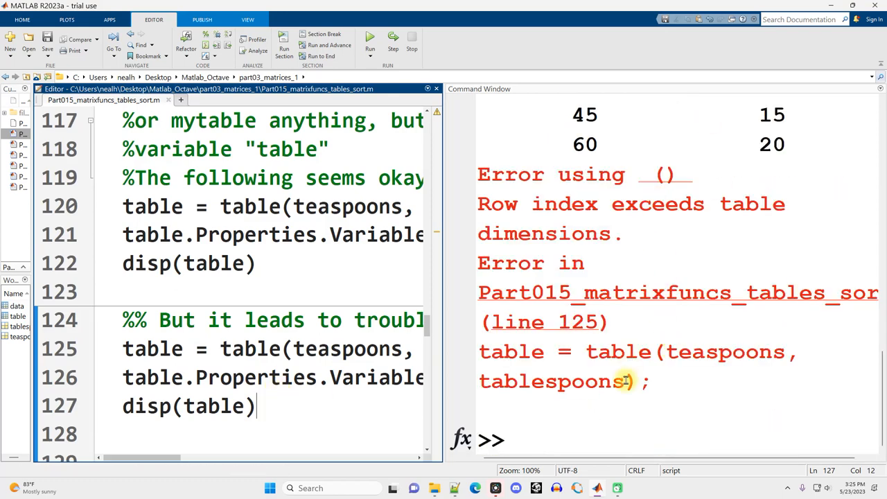
{"action": "double_click", "coordinate": [248, 349]}
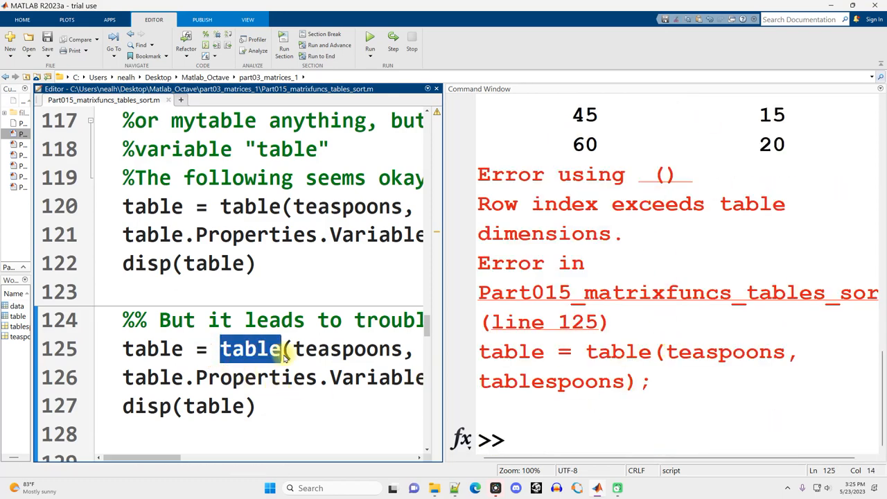
{"action": "double_click", "coordinate": [247, 350]}
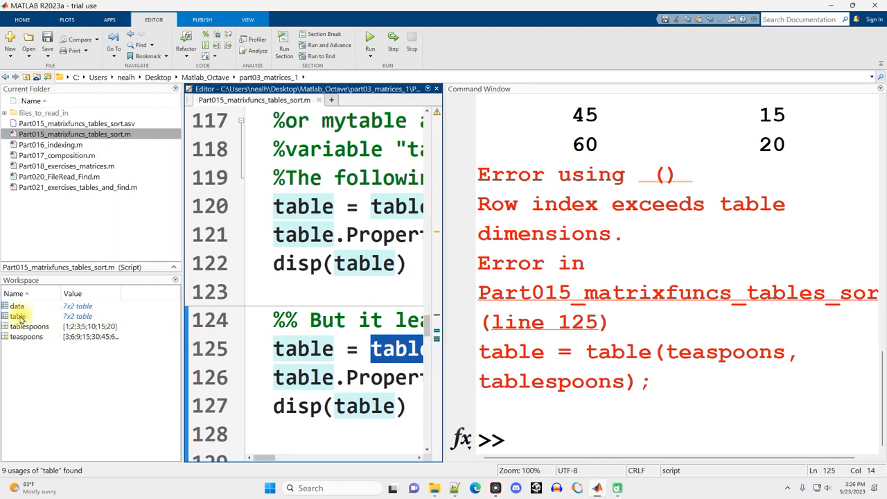
{"action": "left_click", "coordinate": [20, 316]}
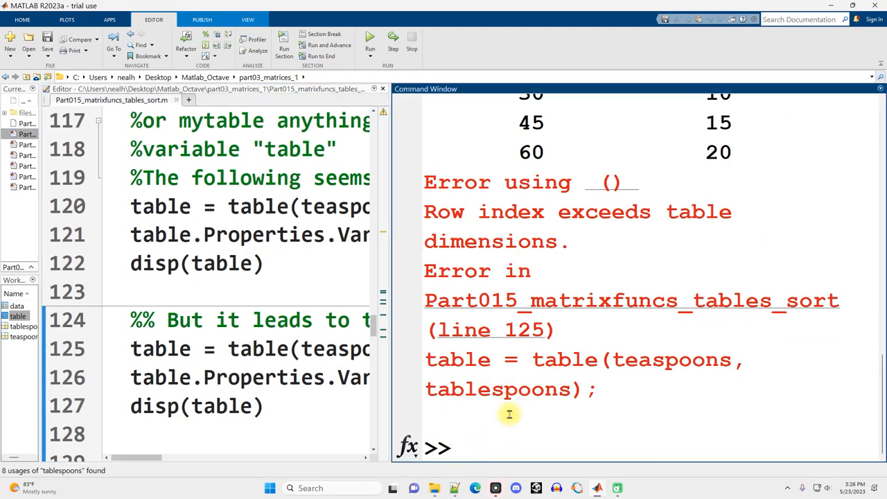
Clear the workspace variable table and bring up the %% OPTIONAL INFO array2table labelling example.
{"action": "type", "text": "clear"}
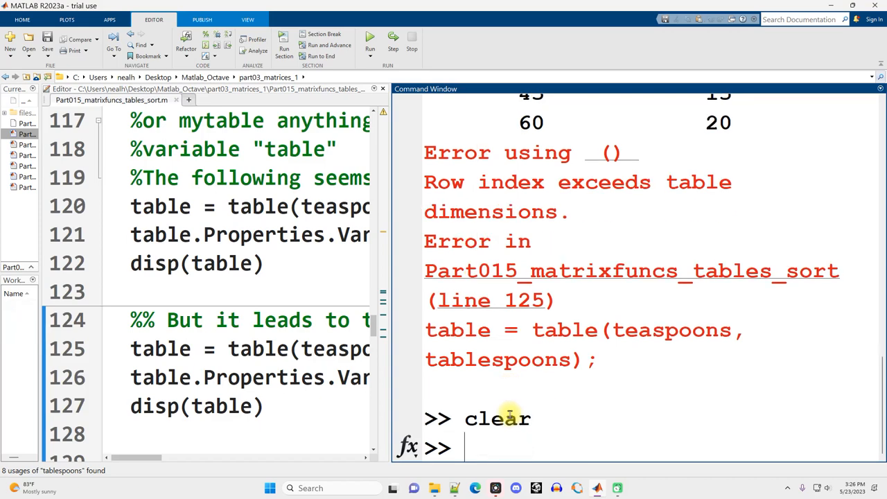
{"action": "scroll", "scroll_direction": "up", "scroll_amount": 3}
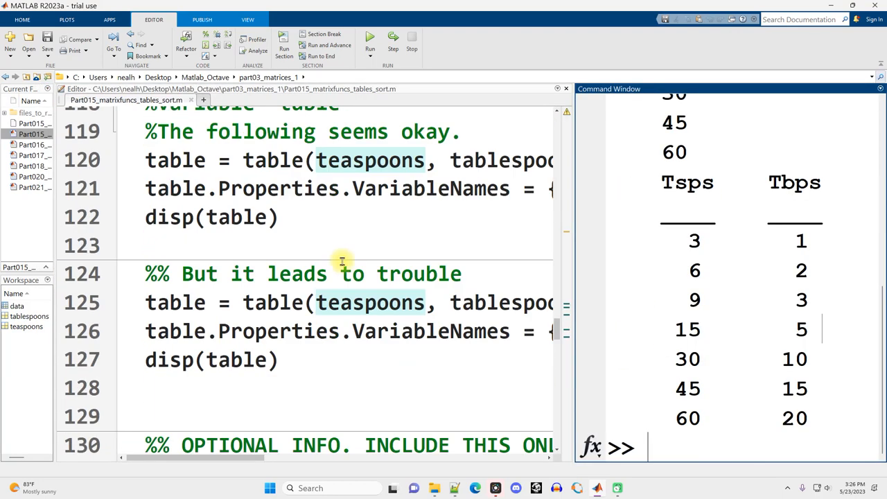
{"action": "scroll", "scroll_direction": "down", "scroll_amount": 3}
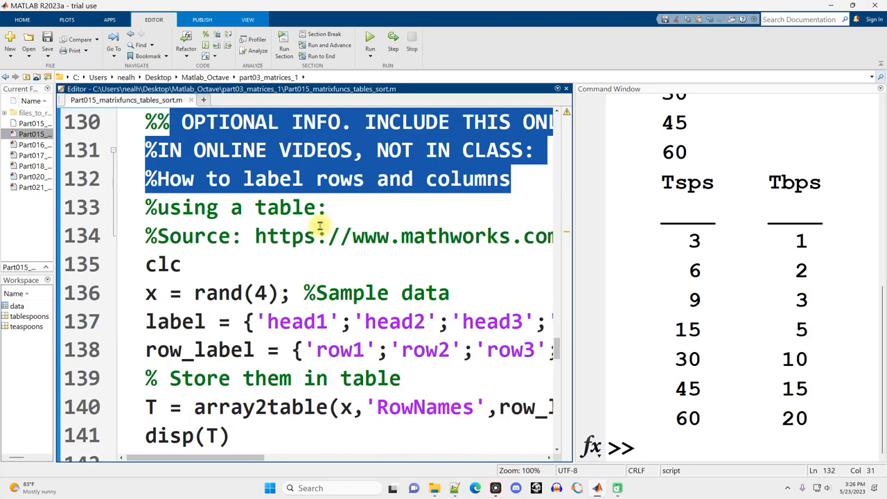
{"action": "scroll", "scroll_direction": "down", "scroll_amount": 3}
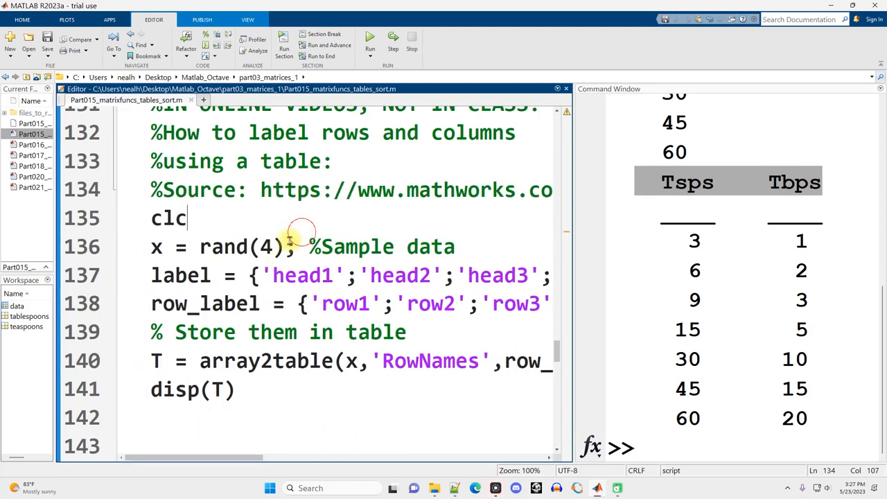
{"action": "left_click_drag", "start_coordinate": [151, 304], "coordinate": [235, 388]}
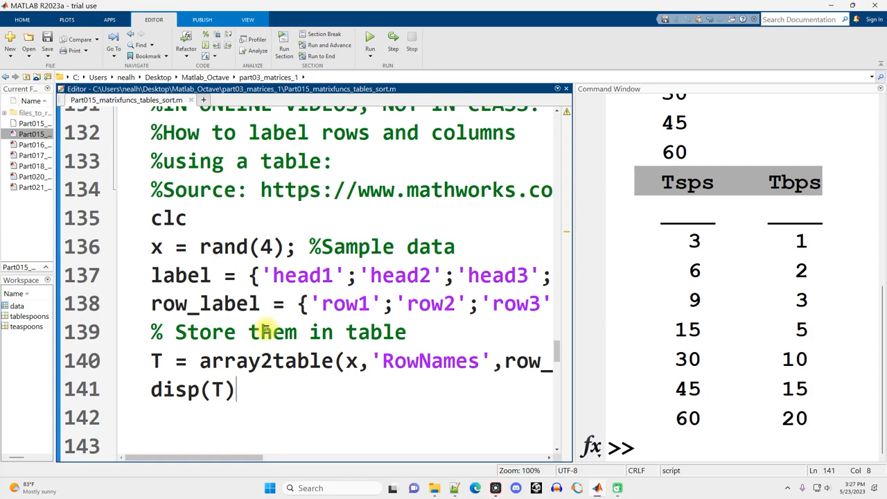
Run the array2table example, showing a 4×4 random table labelled head1–head4 and row1–row4.
{"action": "left_click", "coordinate": [373, 36]}
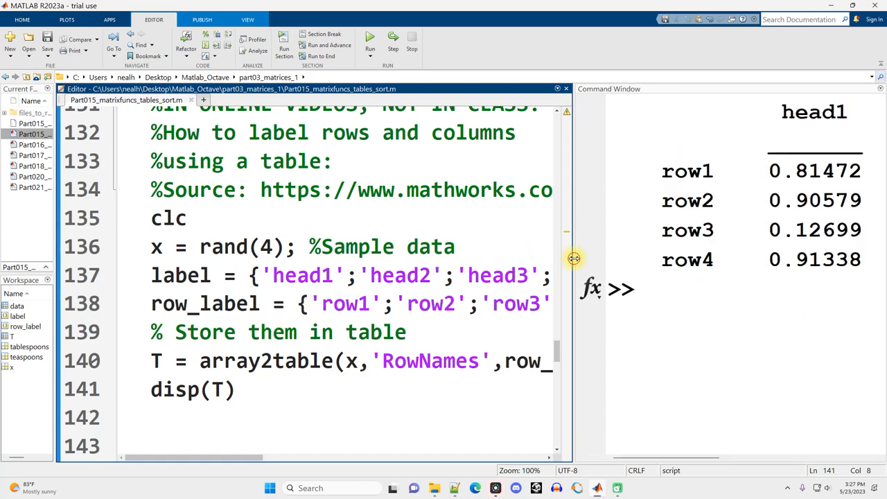
{"action": "left_click_drag", "start_coordinate": [574, 259], "coordinate": [136, 238]}
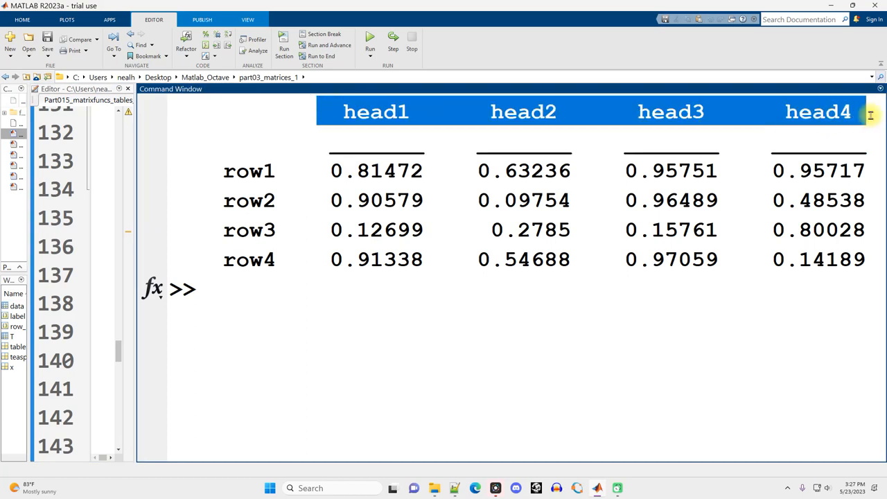
{"action": "mouse_move", "coordinate": [219, 172]}
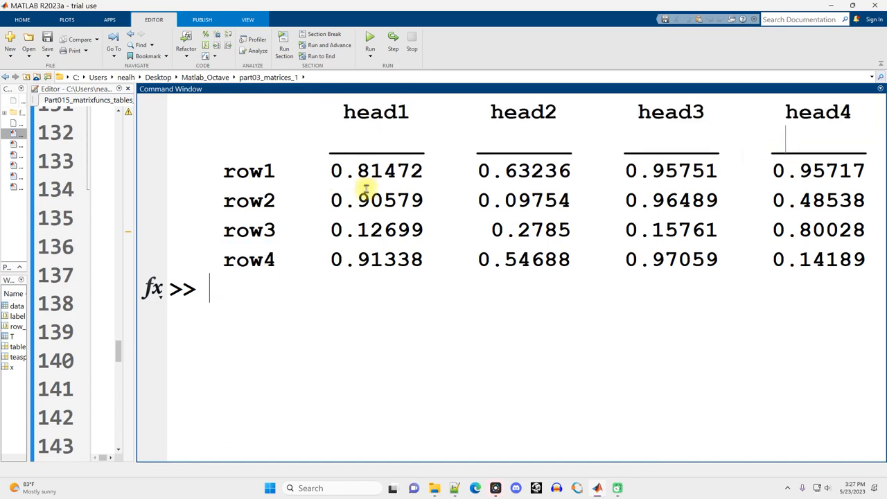
{"action": "double_click", "coordinate": [512, 260]}
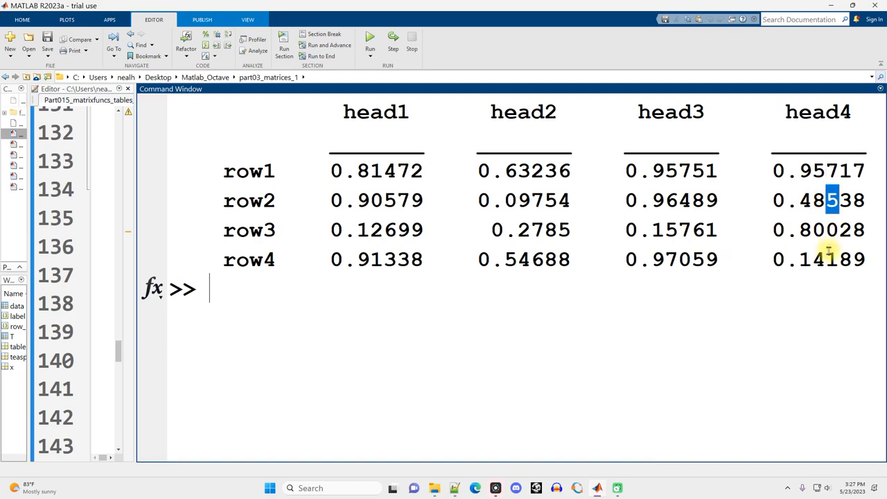
{"action": "mouse_move", "coordinate": [425, 244]}
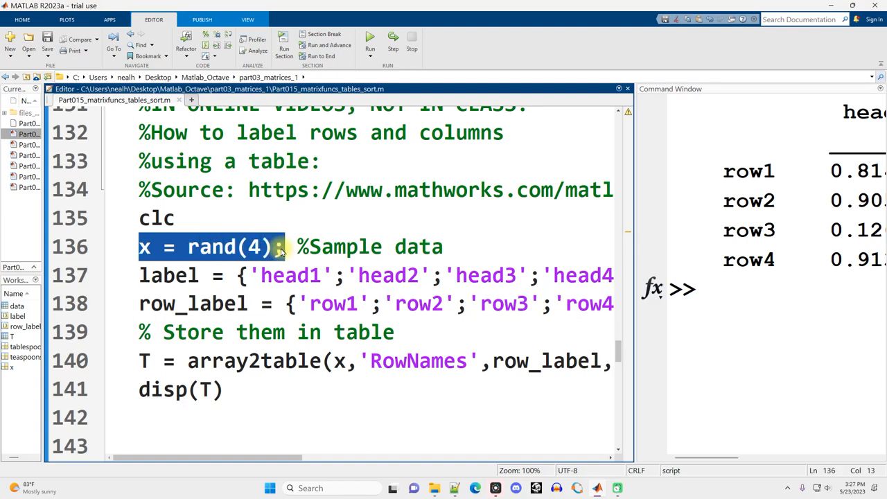
{"action": "left_click", "coordinate": [188, 247]}
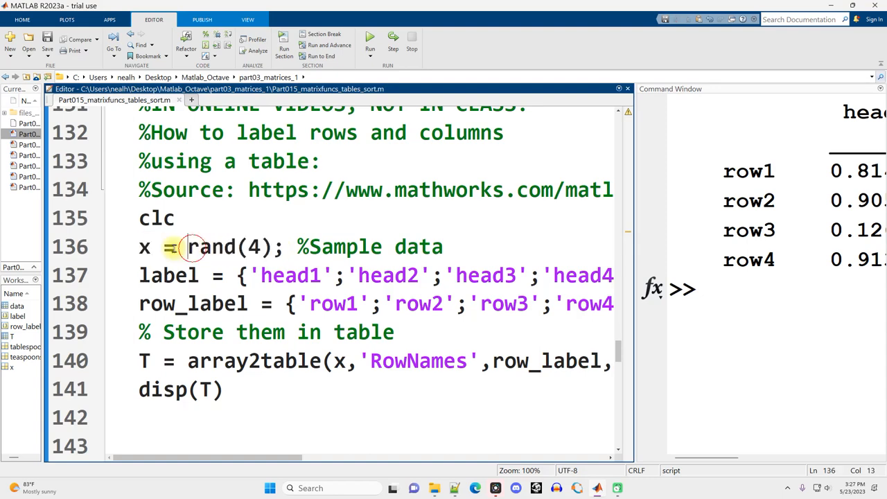
{"action": "double_click", "coordinate": [144, 246]}
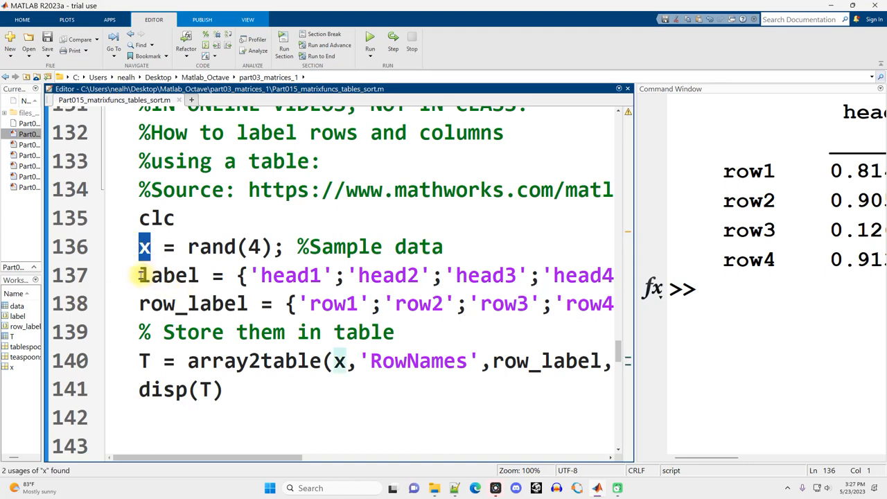
{"action": "double_click", "coordinate": [169, 274]}
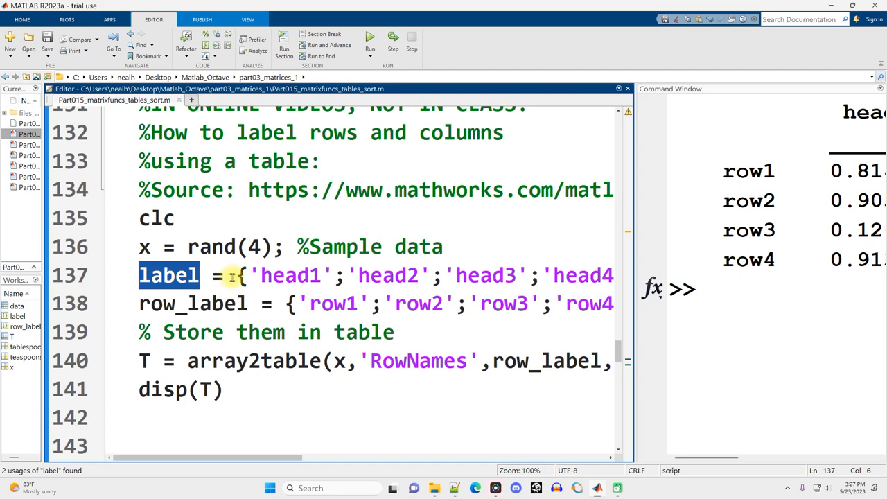
{"action": "double_click", "coordinate": [289, 275]}
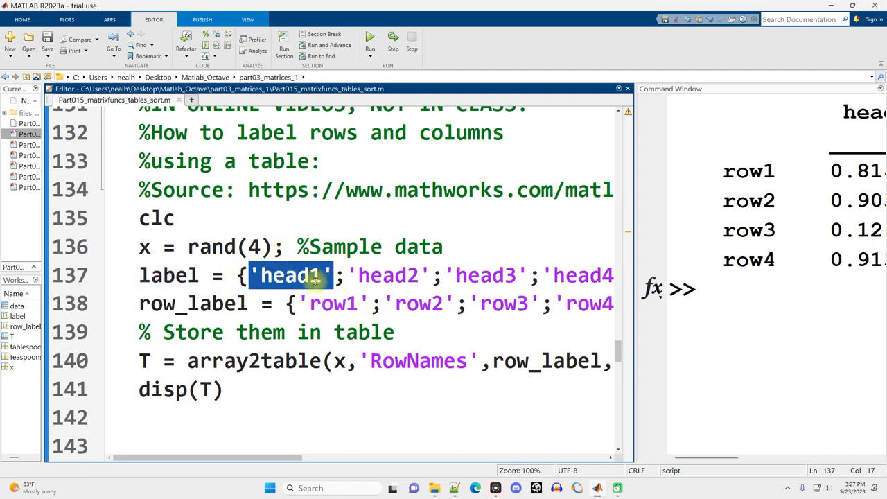
{"action": "left_click", "coordinate": [338, 274]}
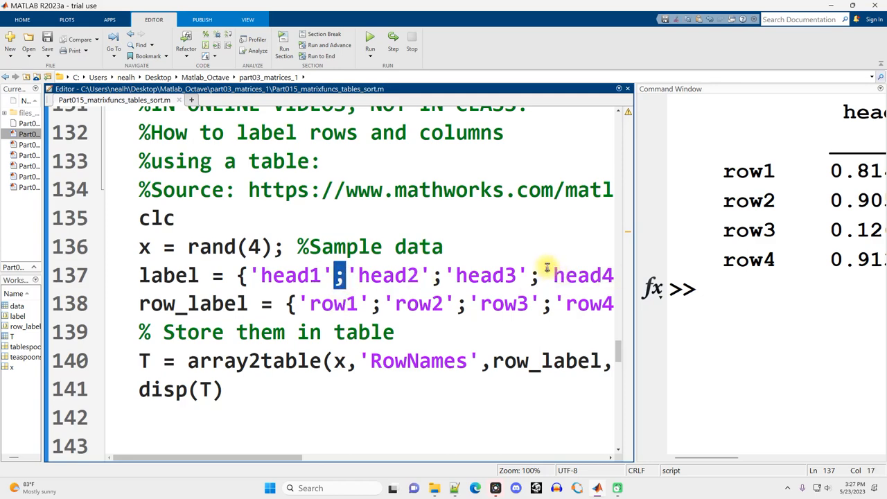
{"action": "double_click", "coordinate": [193, 304]}
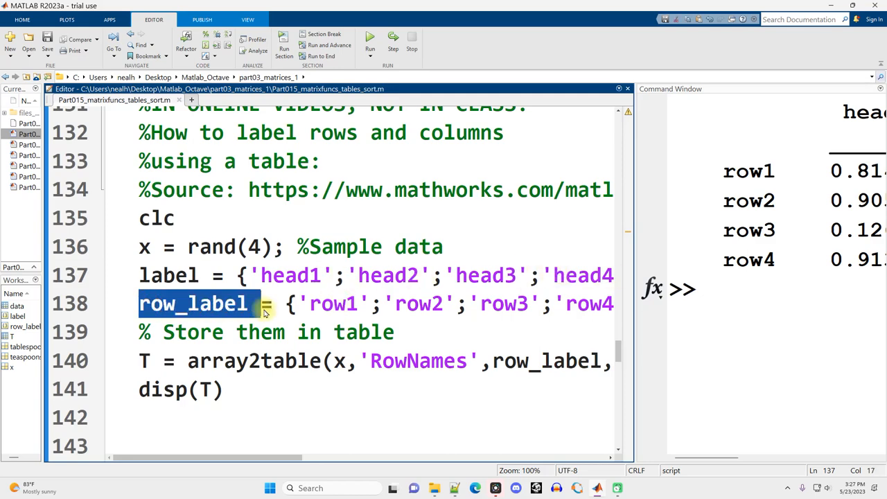
{"action": "left_click", "coordinate": [324, 303]}
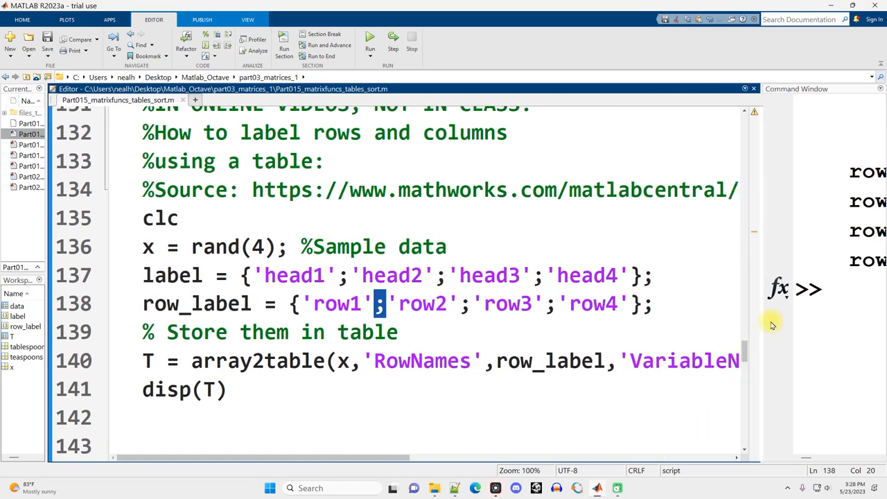
{"action": "double_click", "coordinate": [257, 360]}
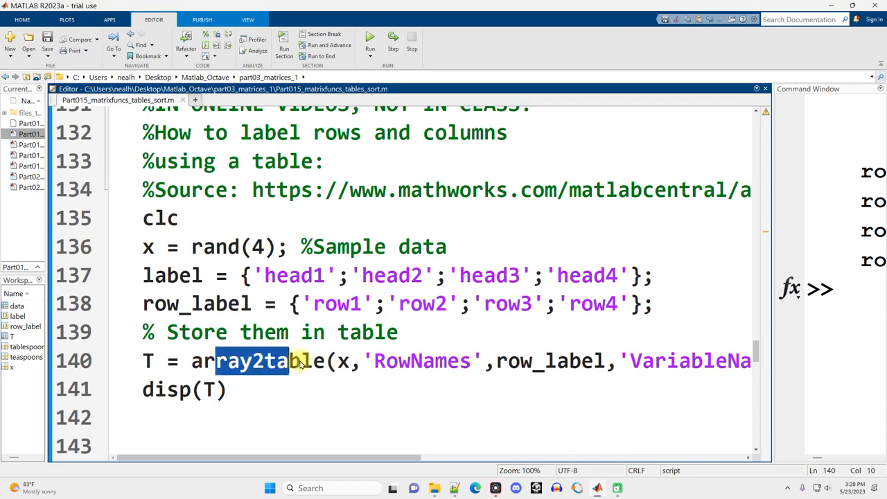
{"action": "double_click", "coordinate": [342, 360]}
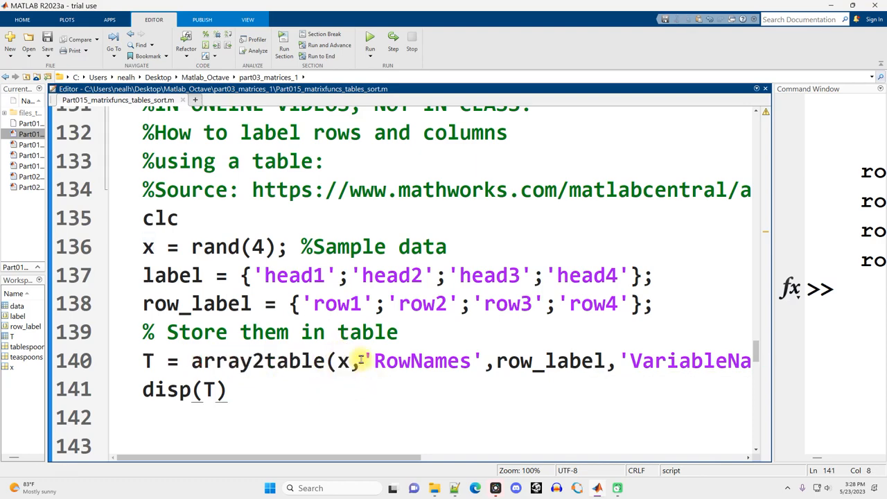
{"action": "double_click", "coordinate": [421, 360]}
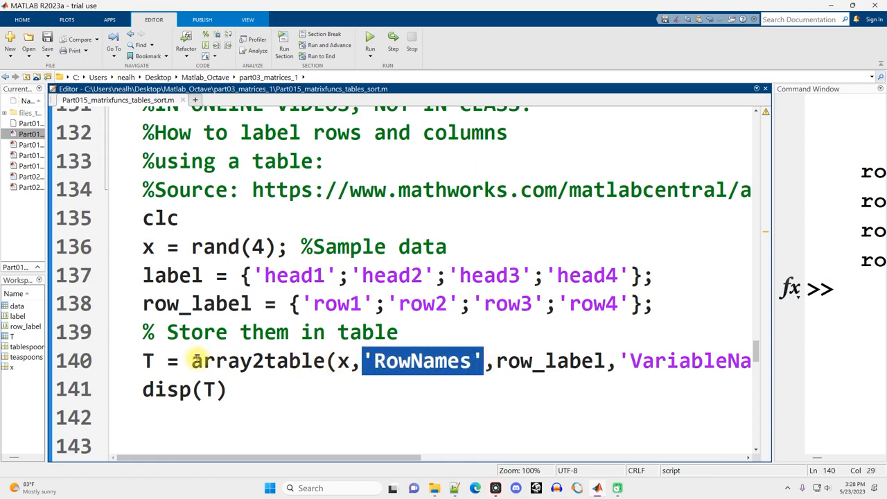
{"action": "double_click", "coordinate": [421, 360]}
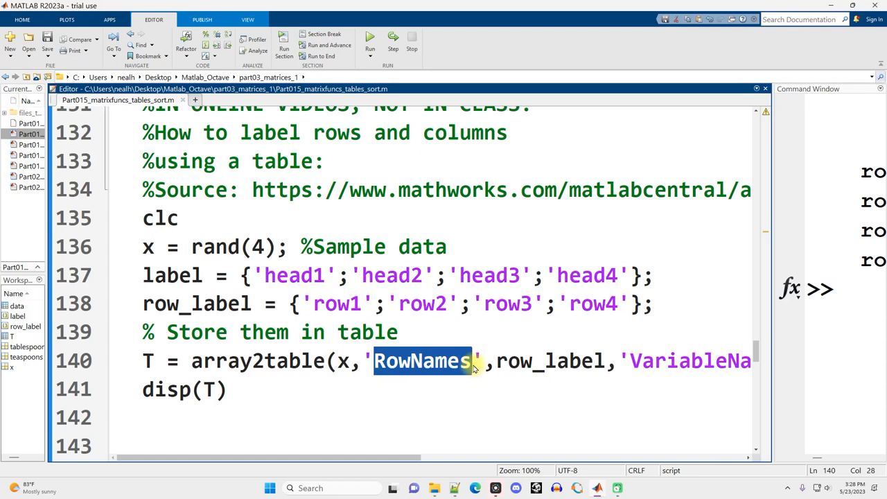
{"action": "left_click", "coordinate": [492, 360]}
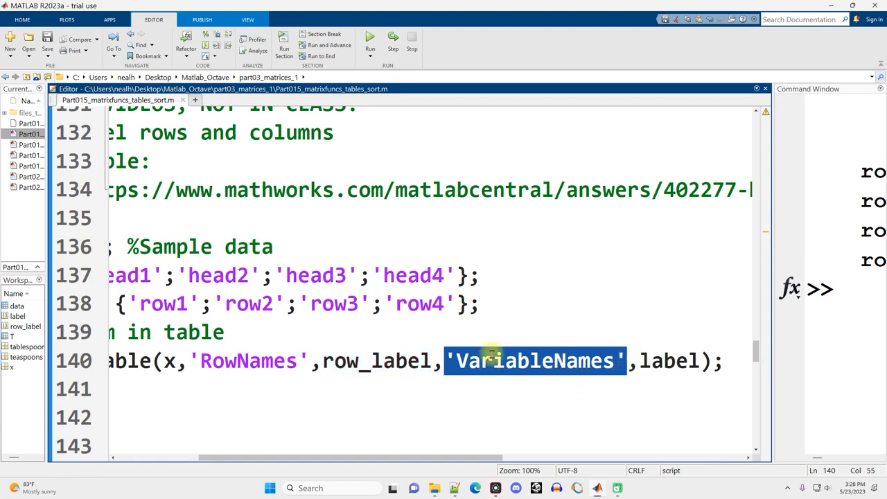
{"action": "double_click", "coordinate": [668, 360]}
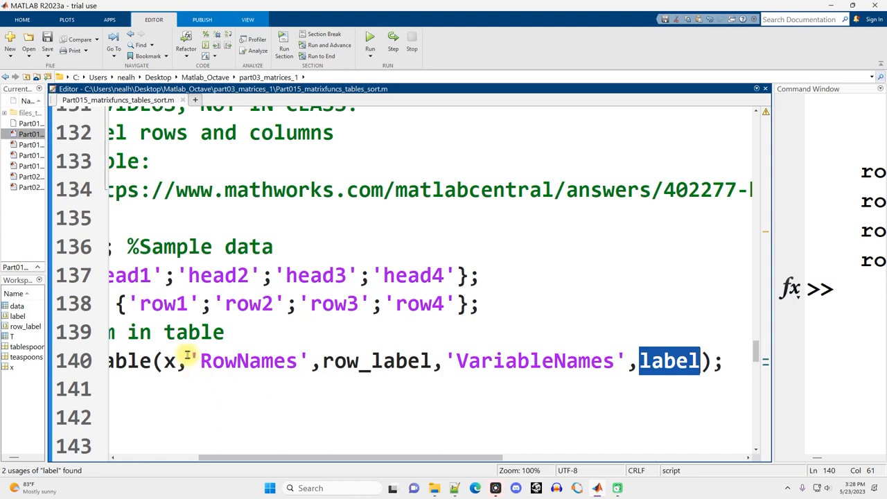
{"action": "double_click", "coordinate": [248, 360]}
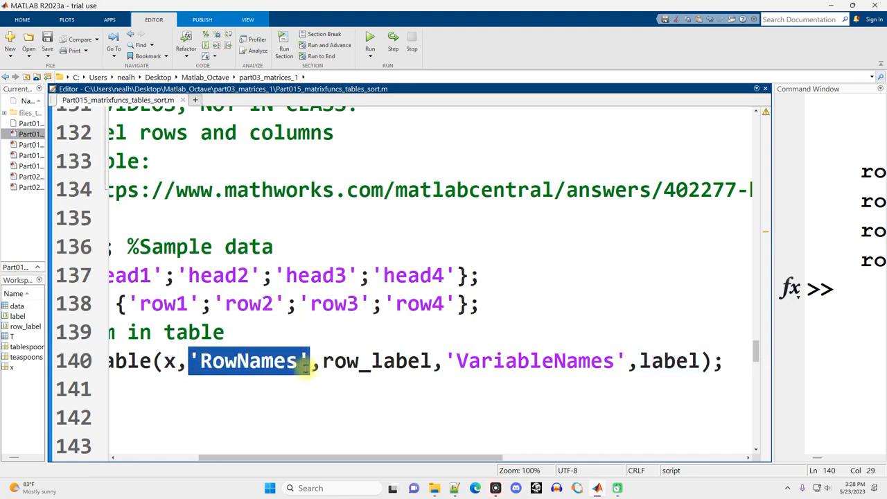
{"action": "left_click", "coordinate": [312, 360]}
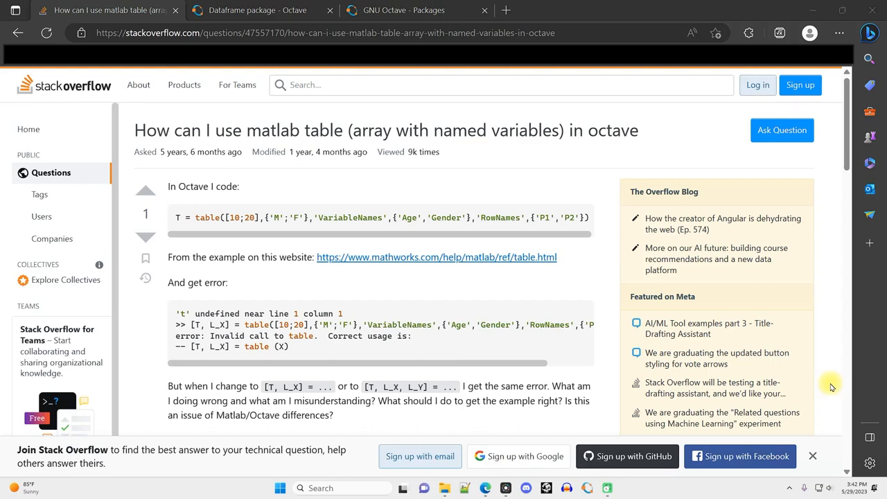
{"action": "mouse_move", "coordinate": [834, 198]}
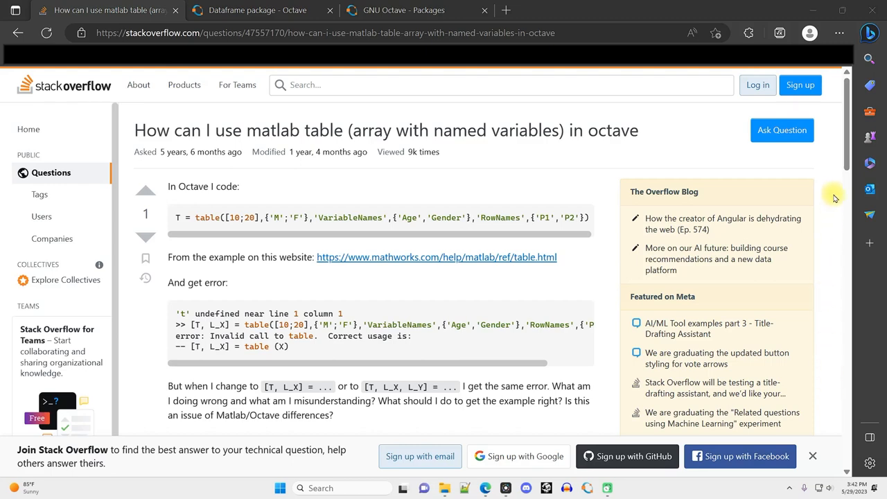
Read the accepted Stack Overflow answer on Octave tables, then switch to the Dataframe package wiki page.
{"action": "scroll", "scroll_direction": "down", "scroll_amount": 3}
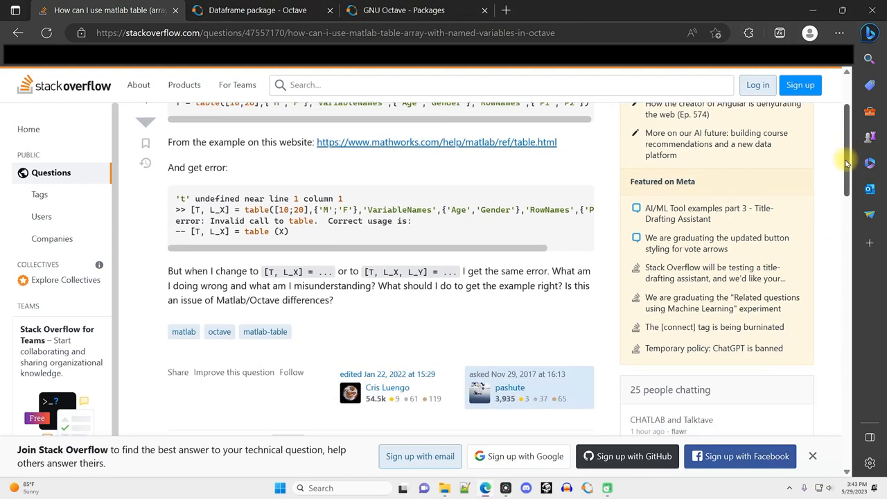
{"action": "scroll", "scroll_direction": "down", "scroll_amount": 3}
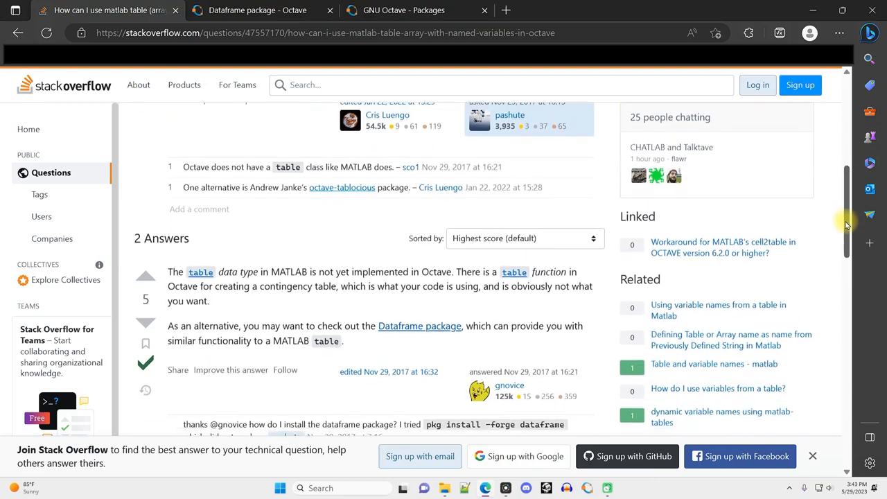
{"action": "scroll", "scroll_direction": "down", "scroll_amount": 3}
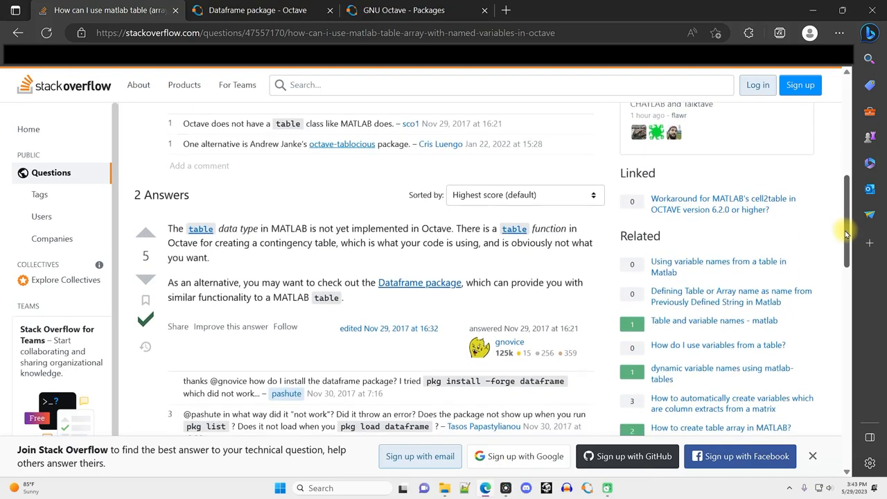
{"action": "scroll", "scroll_direction": "down", "scroll_amount": 3}
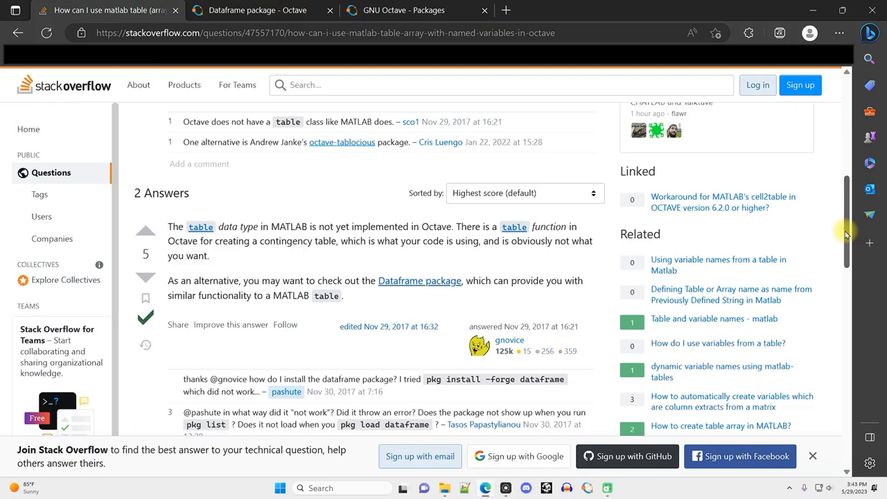
{"action": "left_click", "coordinate": [256, 11]}
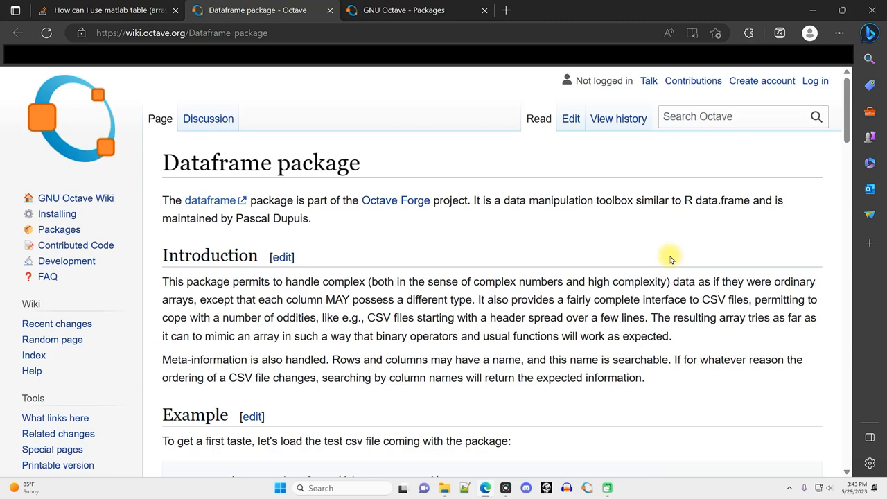
{"action": "mouse_move", "coordinate": [679, 259]}
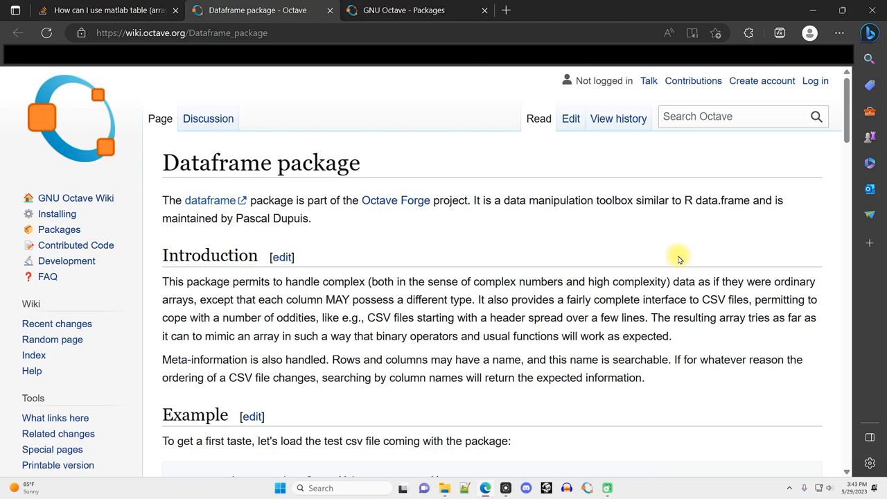
{"action": "mouse_move", "coordinate": [827, 200]}
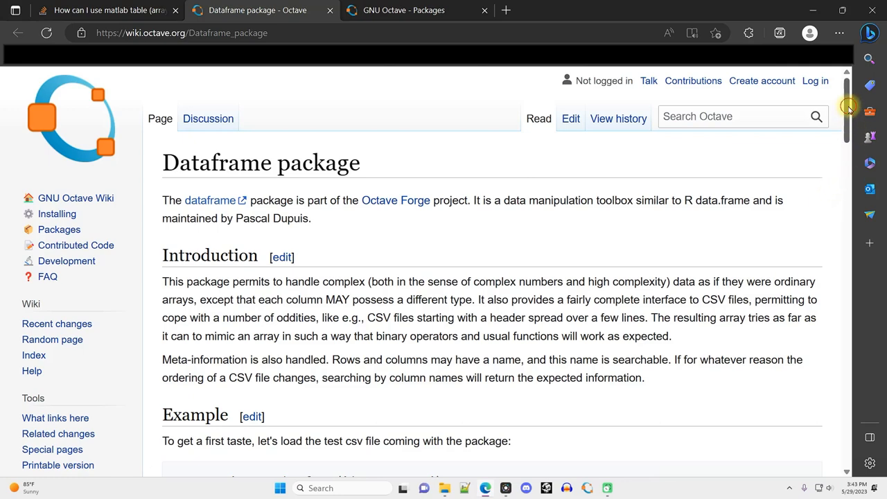
Look over the Dataframe package example, then switch to the tablicious 0.3.6 package page.
{"action": "scroll", "scroll_direction": "down", "scroll_amount": 3}
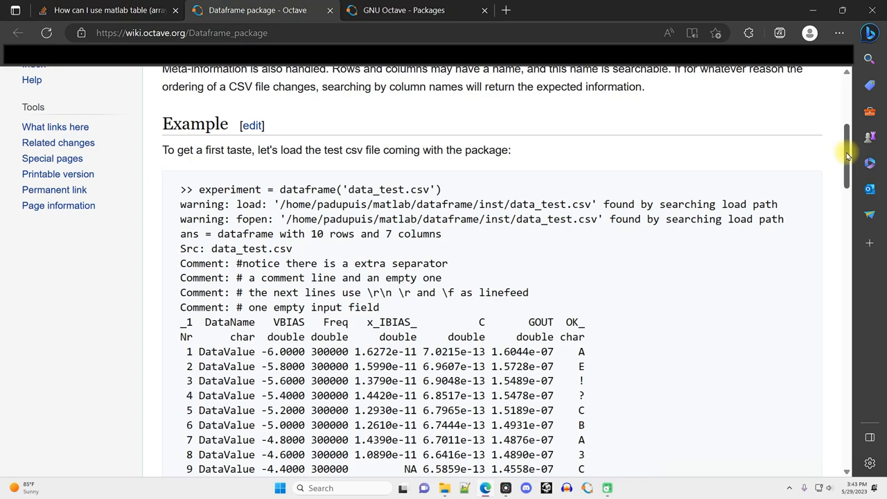
{"action": "scroll", "scroll_direction": "down", "scroll_amount": 3}
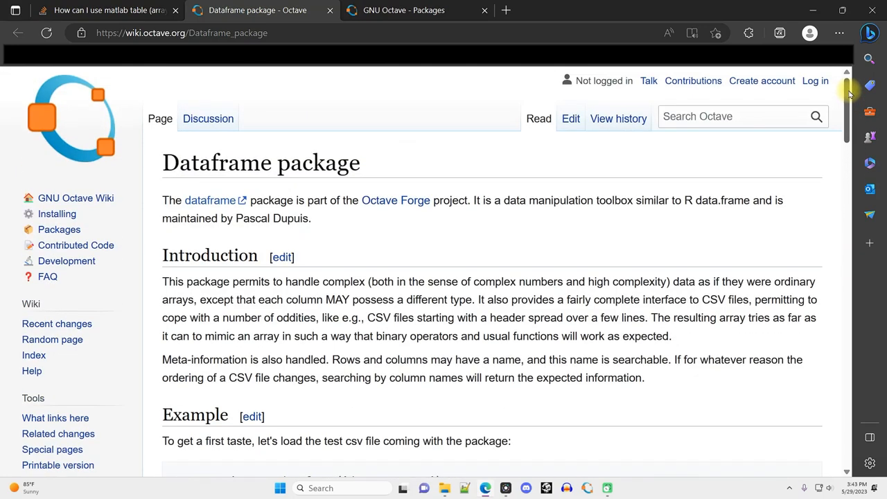
{"action": "left_click", "coordinate": [432, 12]}
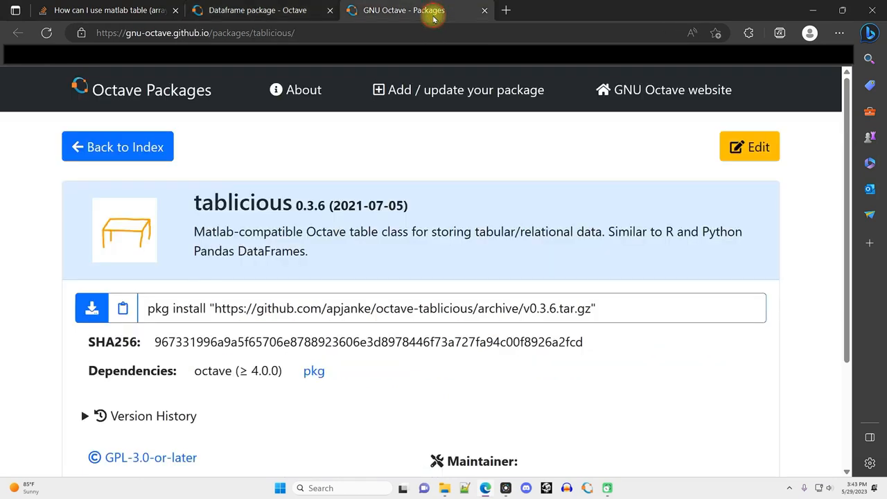
{"action": "mouse_move", "coordinate": [593, 228]}
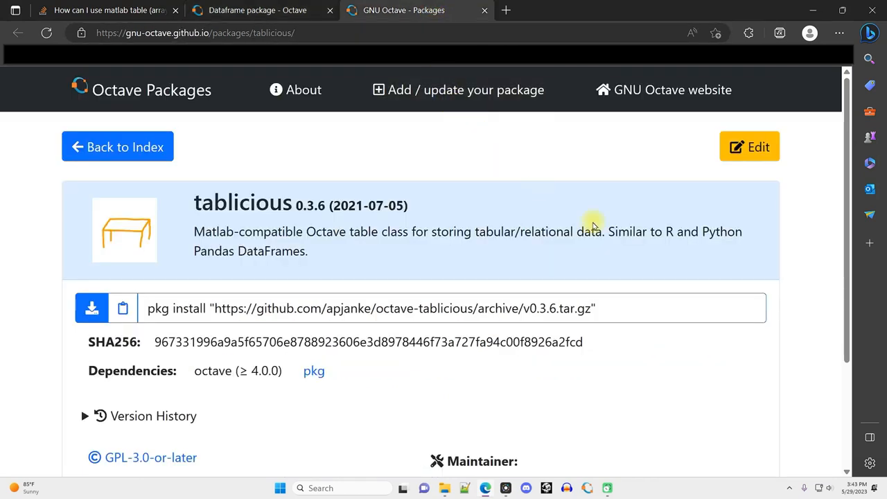
{"action": "mouse_move", "coordinate": [767, 374]}
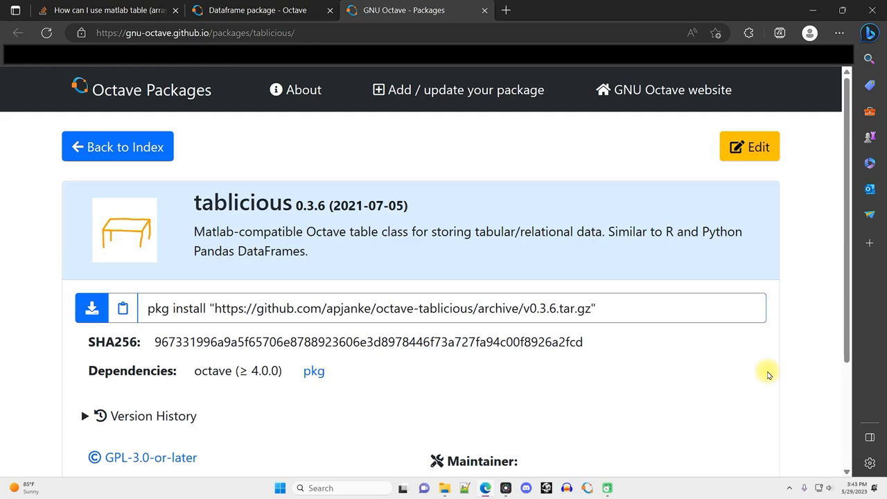
{"action": "mouse_move", "coordinate": [792, 385]}
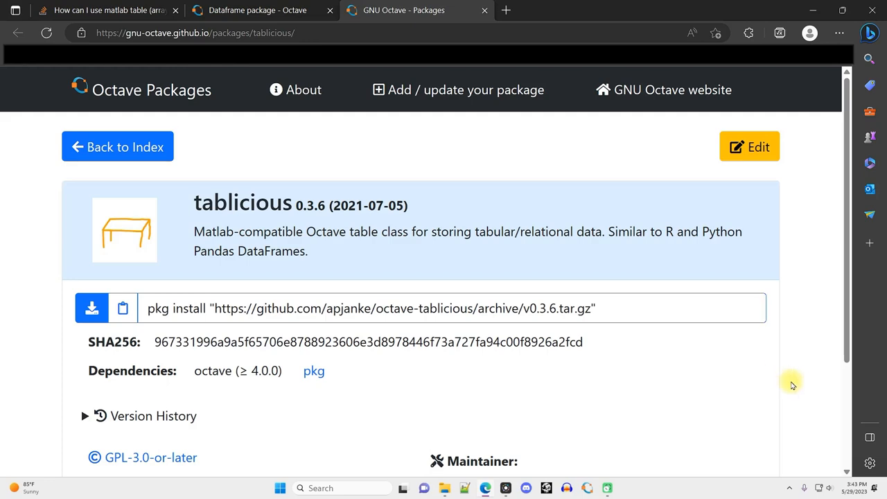